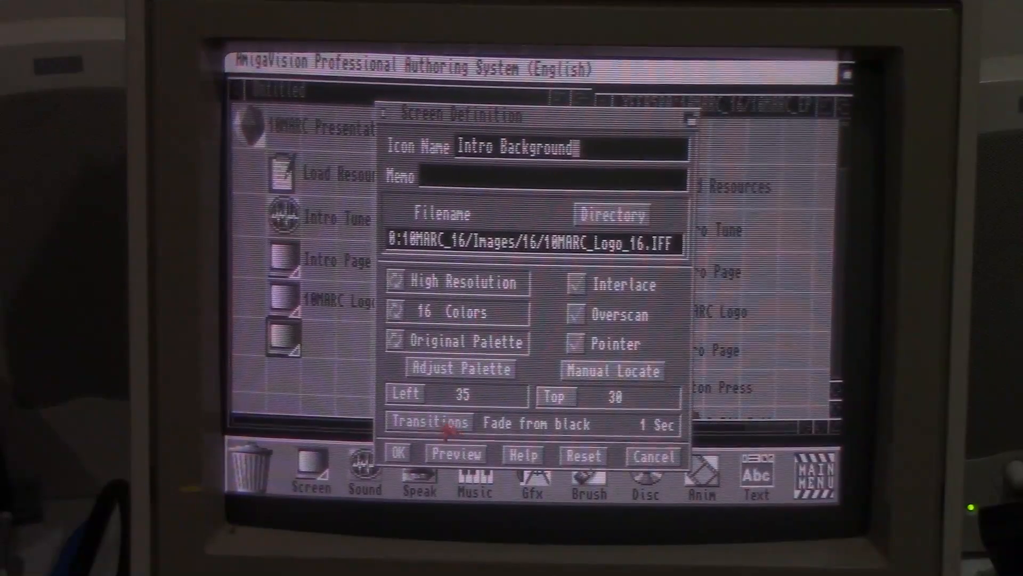
- Confirm the Intro Background screen so it joins the flow after 10MARC Logo
left_click(397, 455)
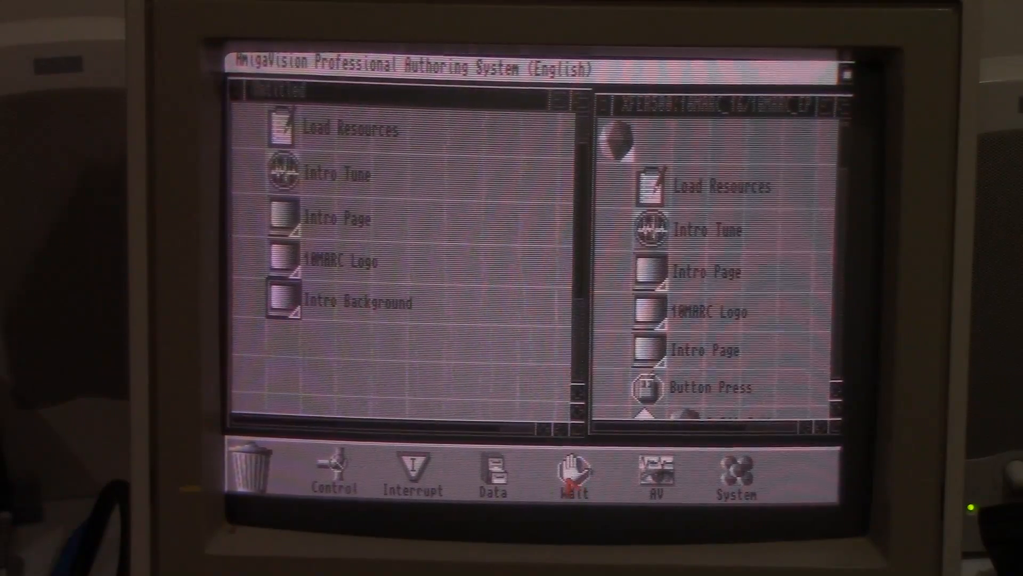
mouse_move(402, 351)
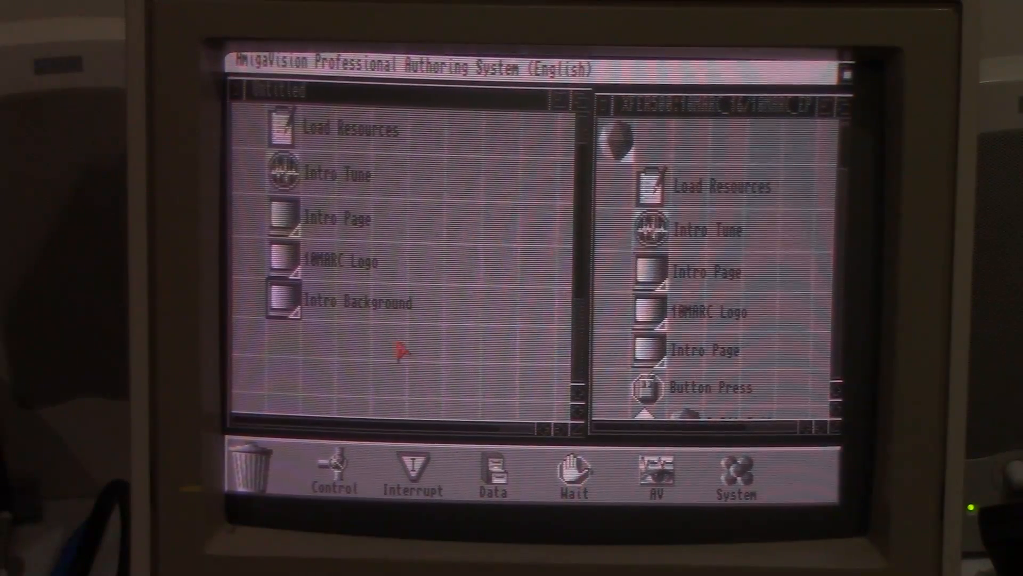
mouse_move(493, 421)
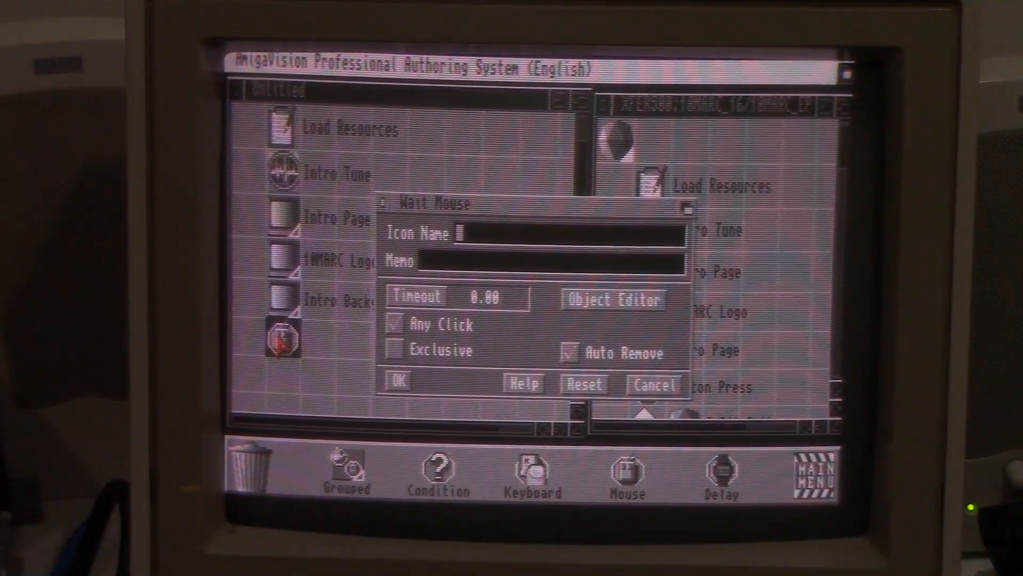
- Name the Wait Mouse step Button Press, made Exclusive with Any Click turned off
type("Button P")
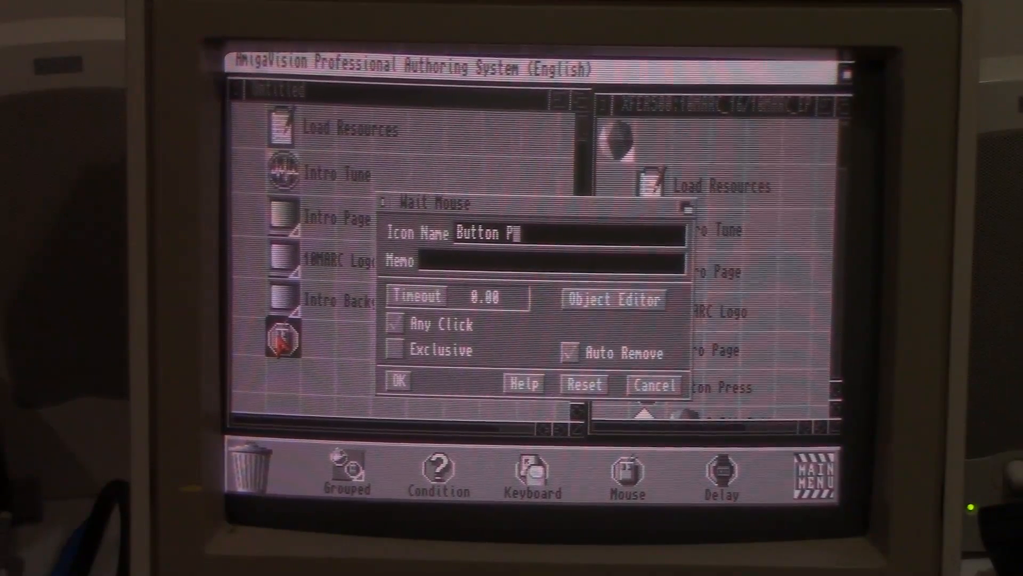
type("ress")
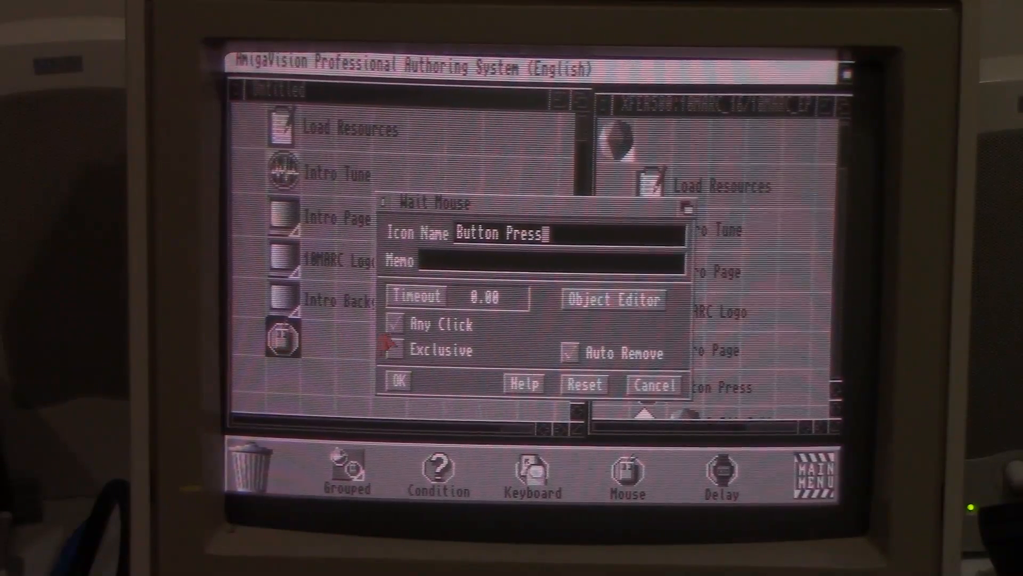
left_click(398, 324)
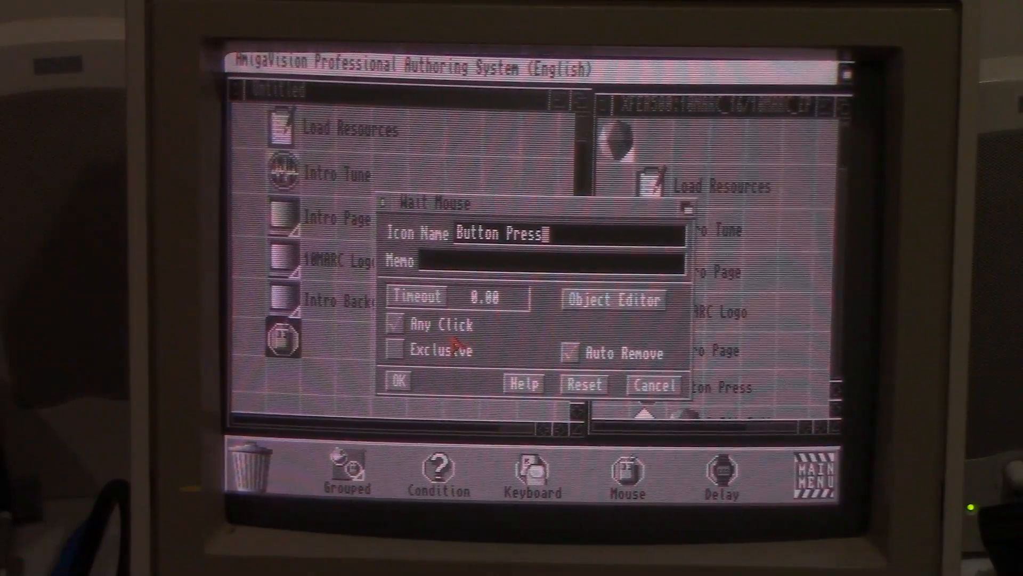
left_click(397, 349)
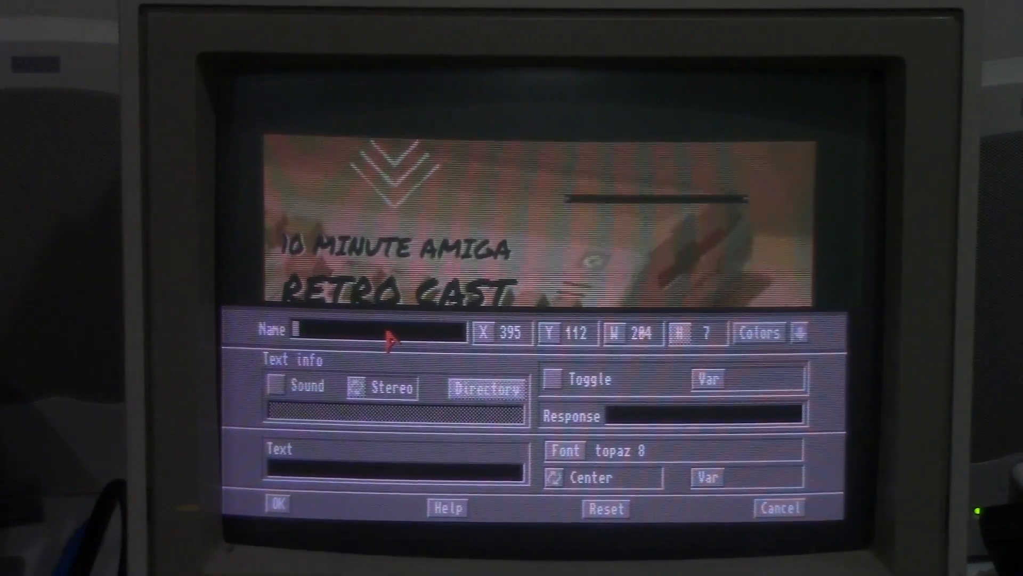
- Name the button 8 Bit, text 8 Bit Pr0n, in CGTimes 30
type("8 Bit")
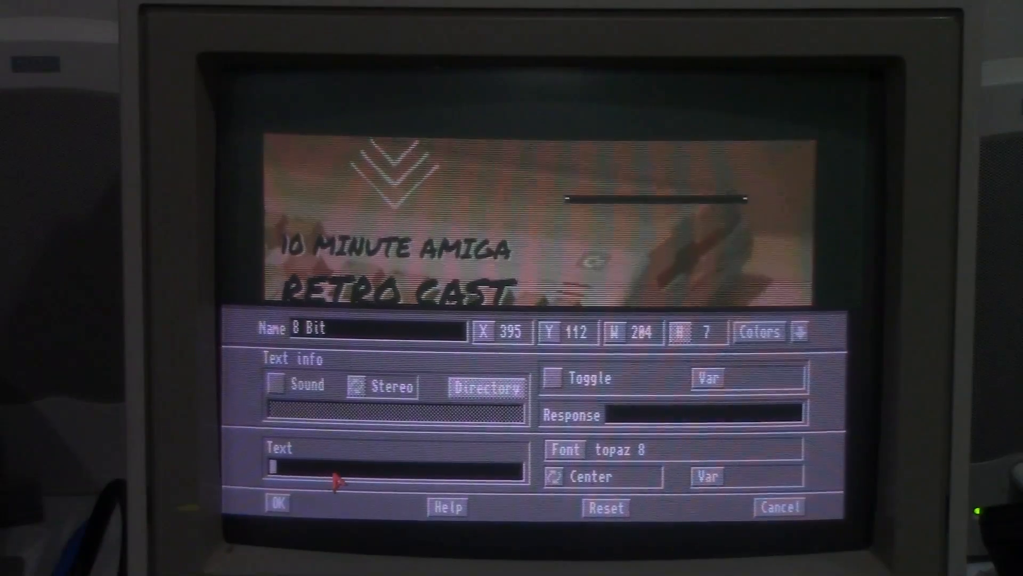
type("8")
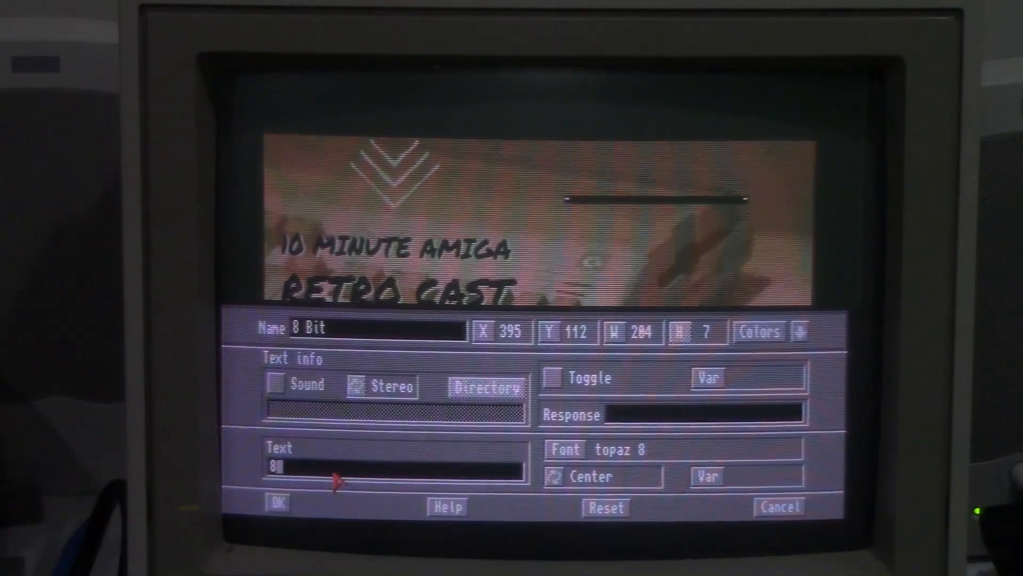
type("Bit Pr0n")
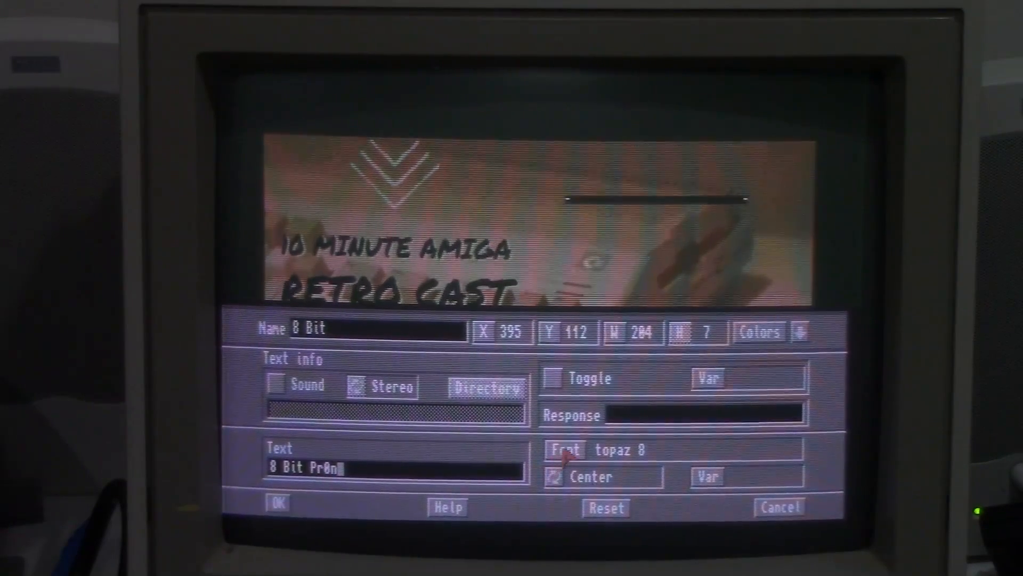
left_click(565, 450)
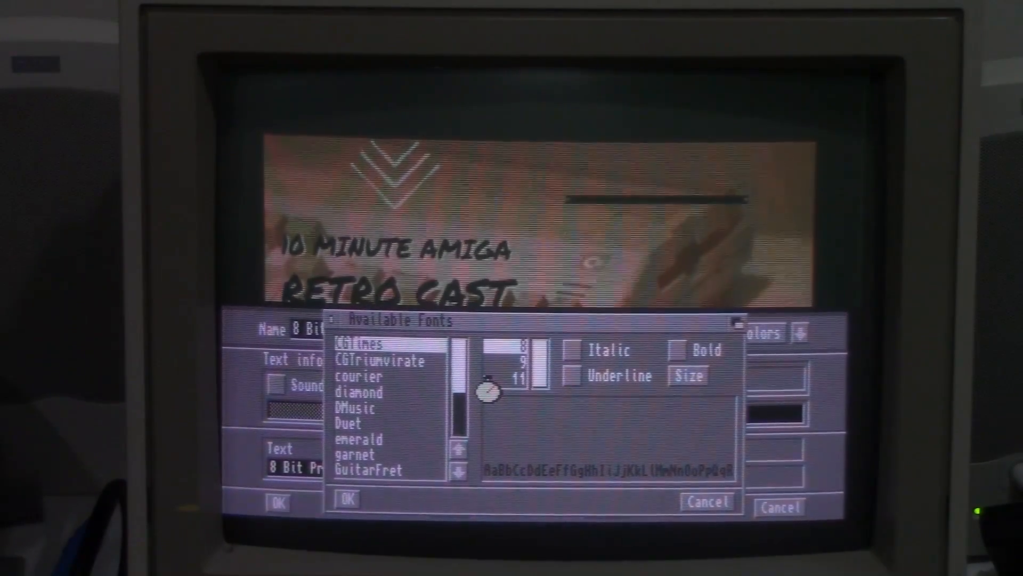
left_click(348, 499)
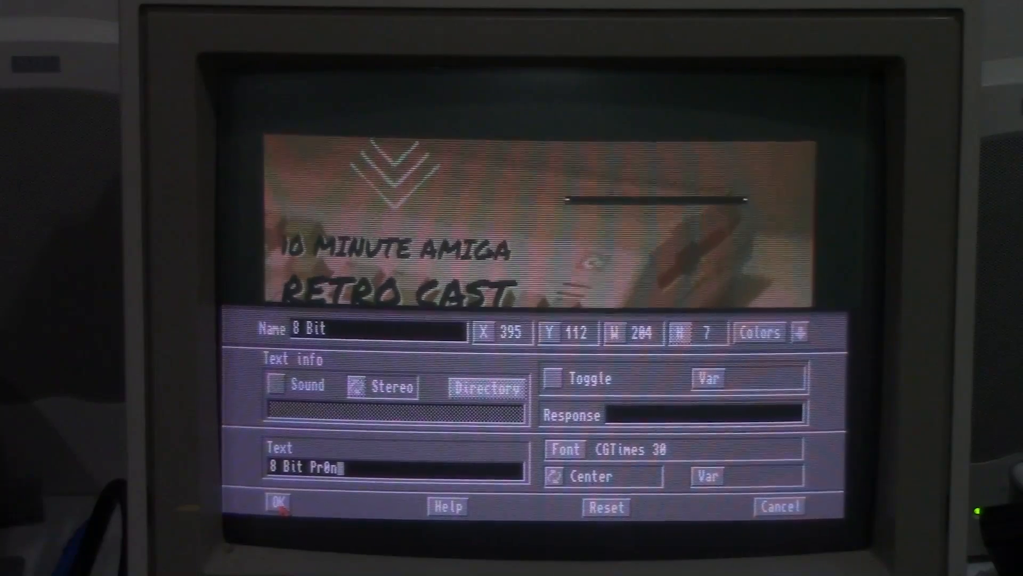
left_click(277, 505)
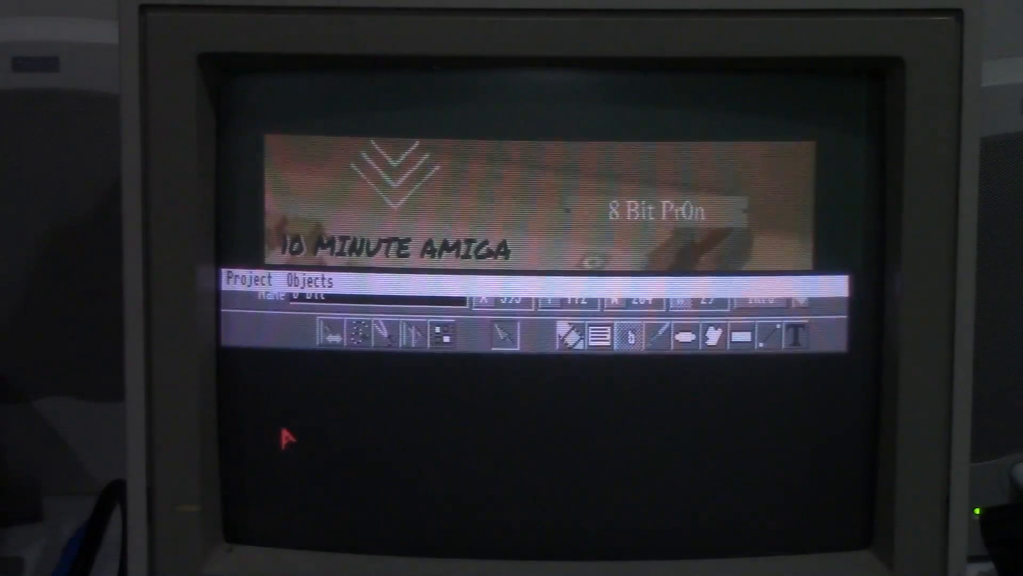
- Give the 8 Bit Pr0n button the response value 8
left_click(246, 280)
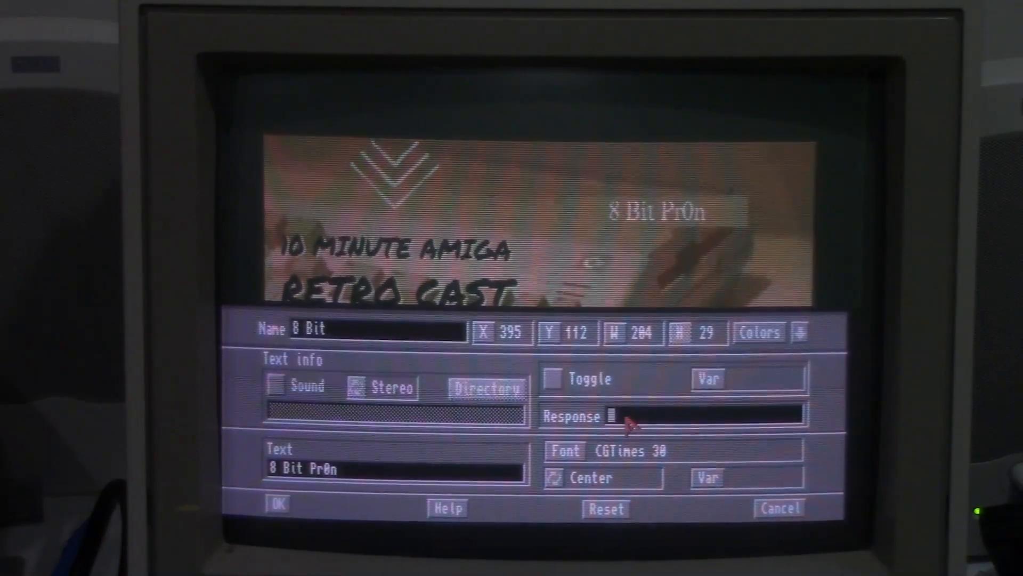
type("8")
left_click(396, 470)
type("Video Tour")
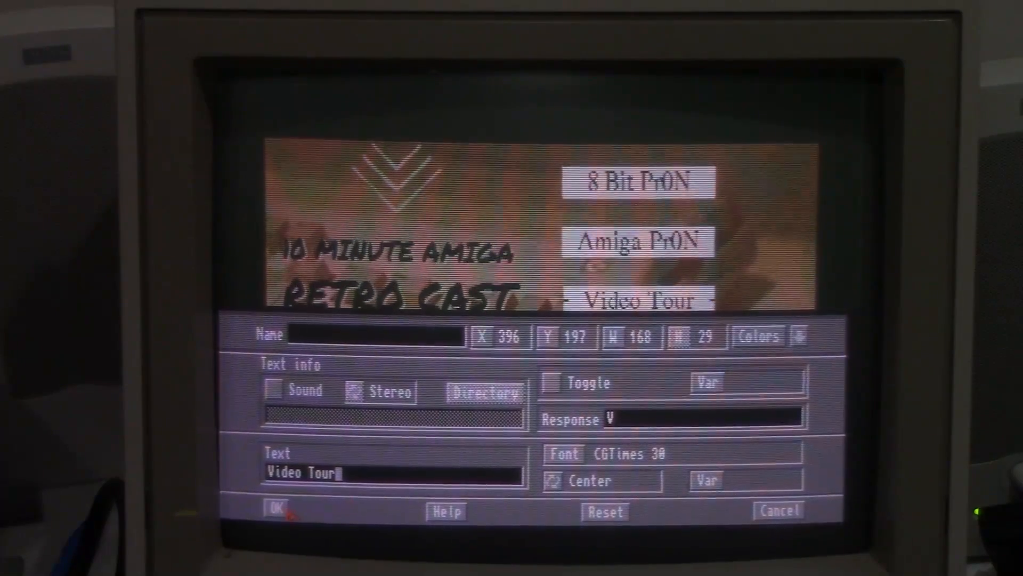
- Confirm the Video Tour button with response V below Amiga Pr0N
left_click(274, 510)
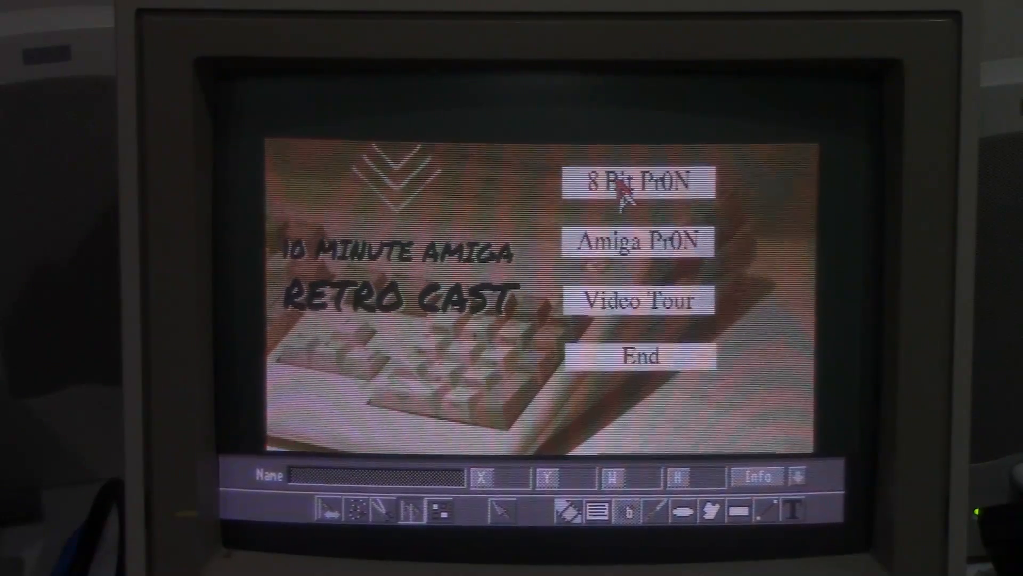
mouse_move(443, 196)
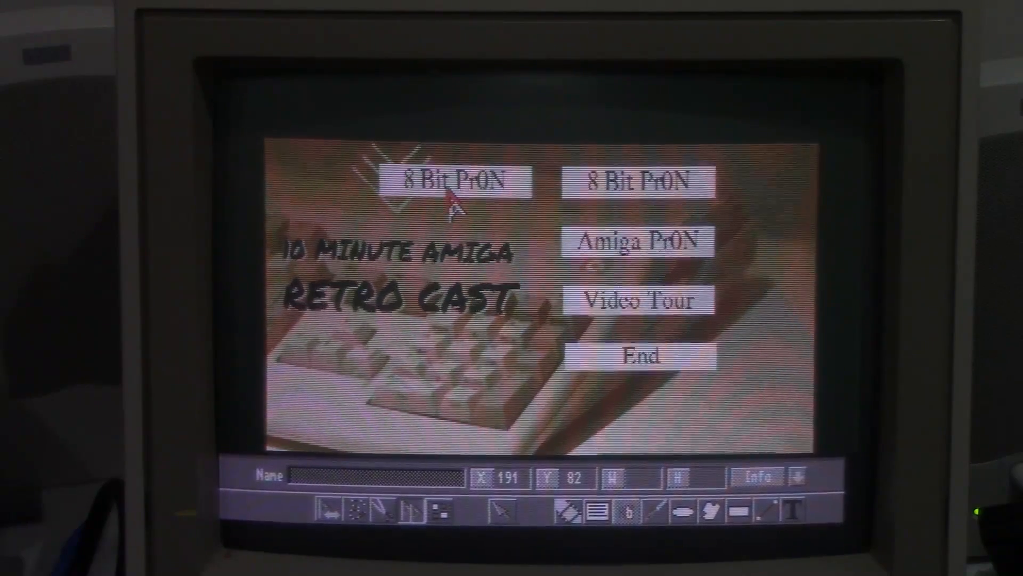
mouse_move(562, 215)
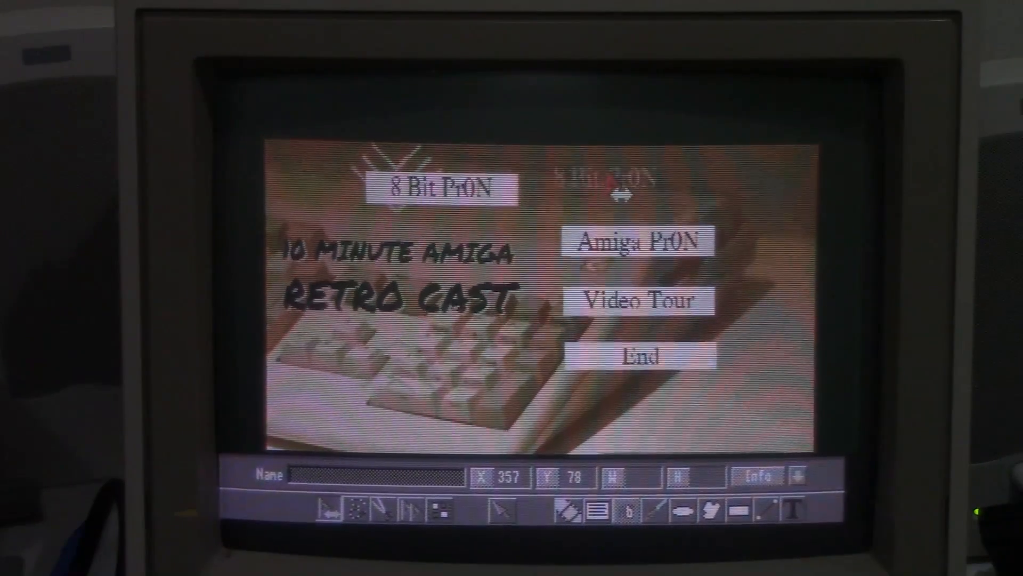
mouse_move(636, 189)
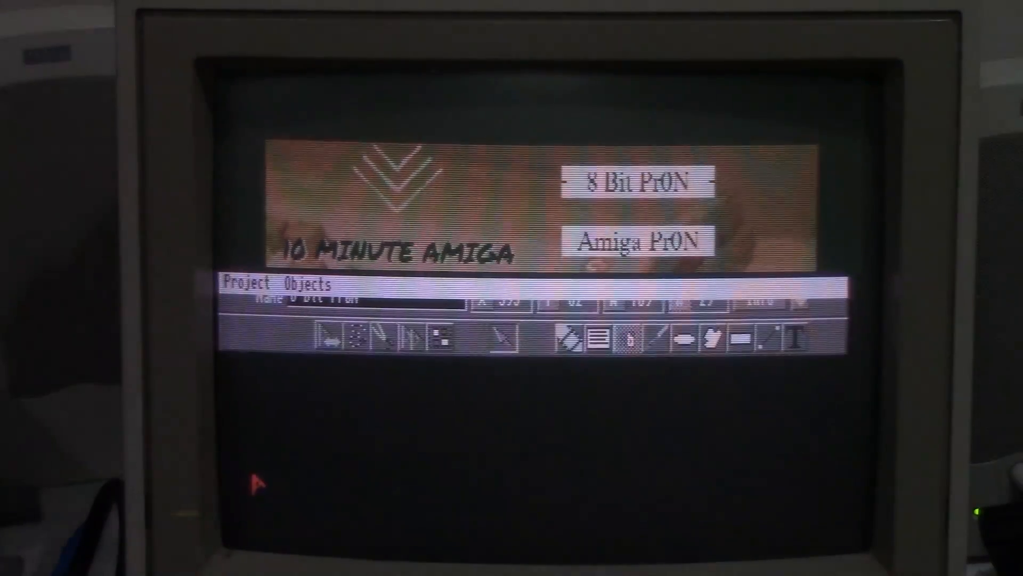
- Exit the Object Editor and confirm the Button Press wait into the flow
left_click(246, 282)
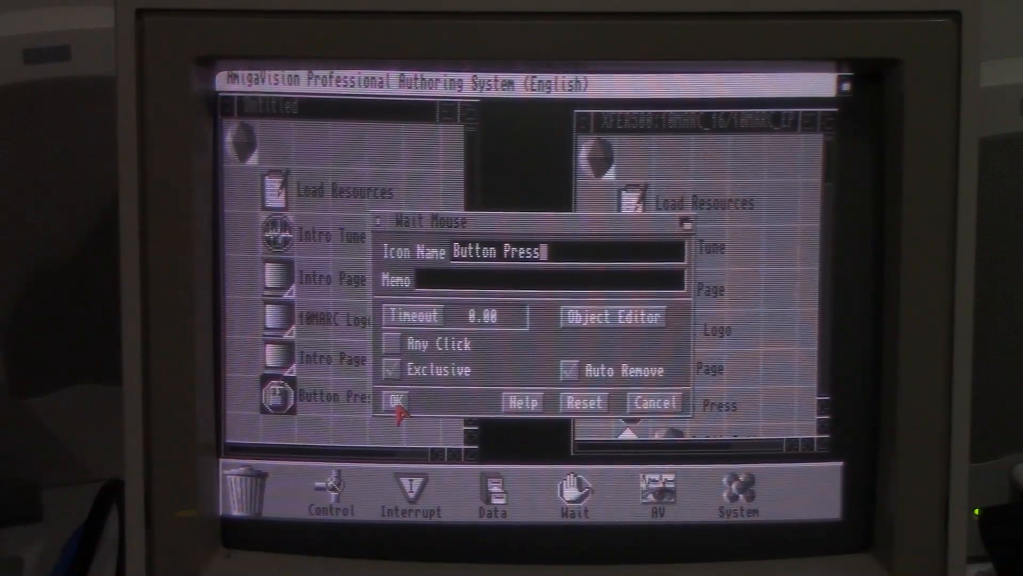
left_click(393, 397)
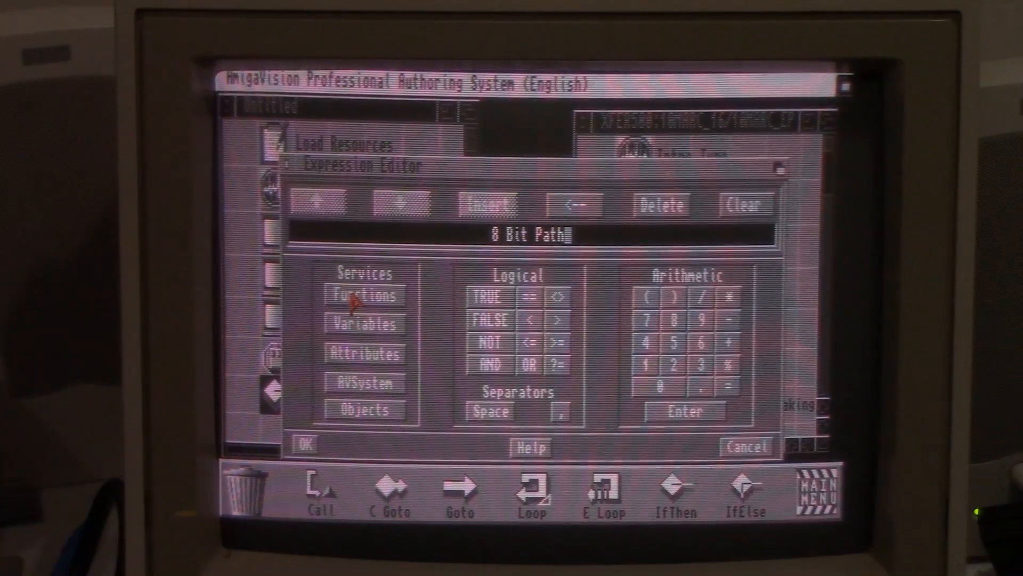
- Build the condition response() == with the quoted button value as the branch test
left_click(364, 295)
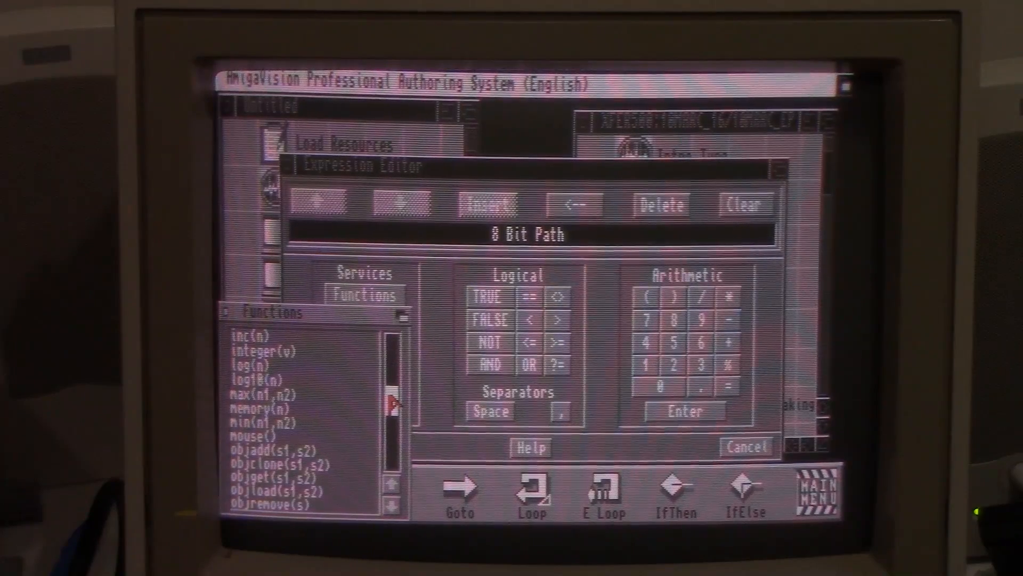
scroll("down", 3)
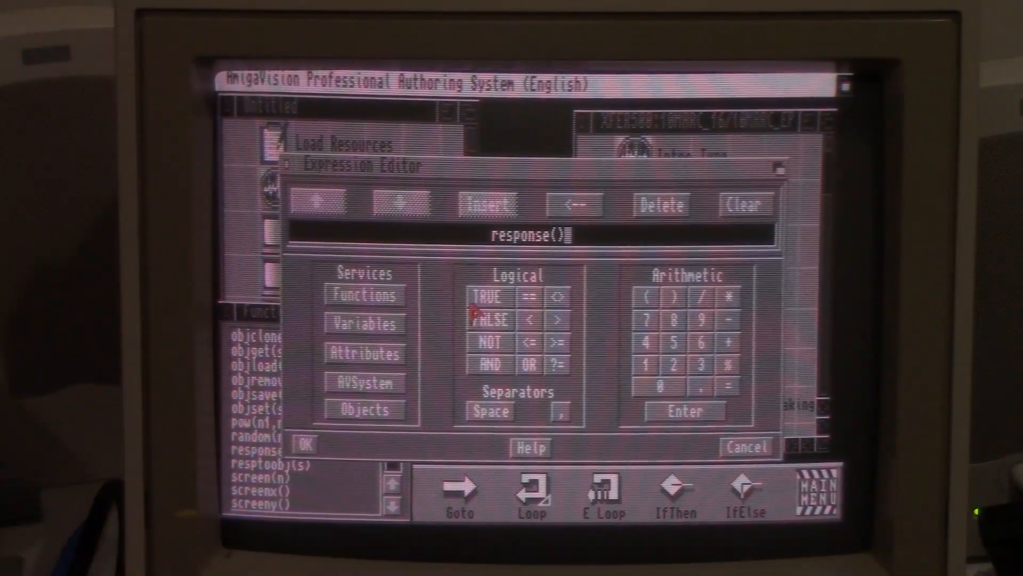
left_click(515, 298)
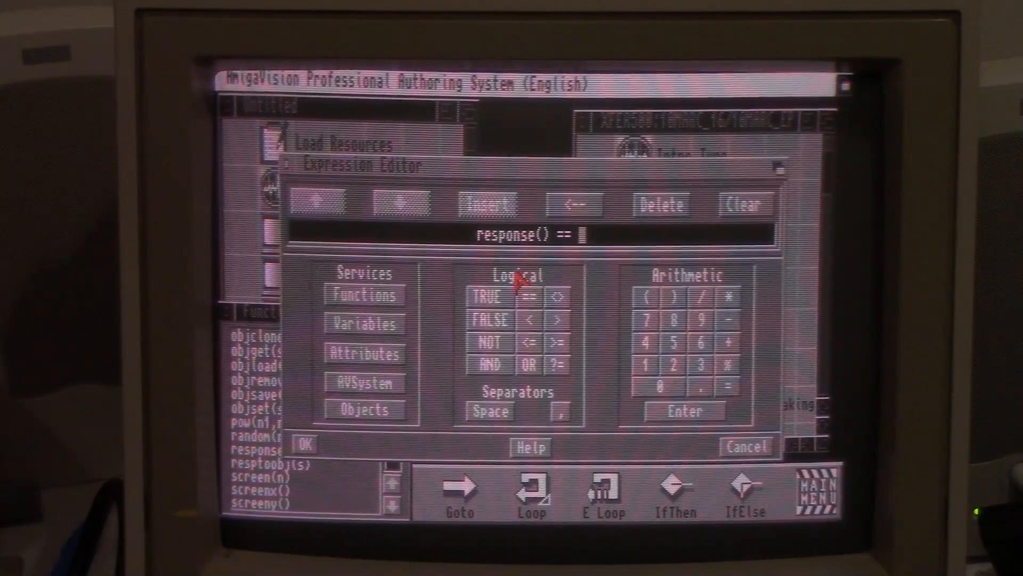
type("\"A")
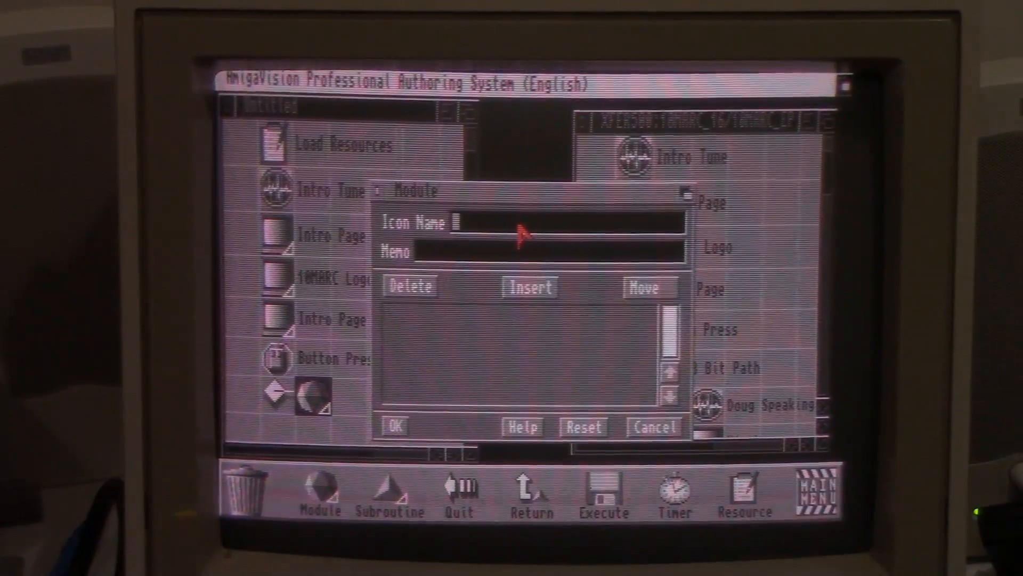
- Name the Module 8 Bit Path and confirm it under the conditional branch
type("0 Bit")
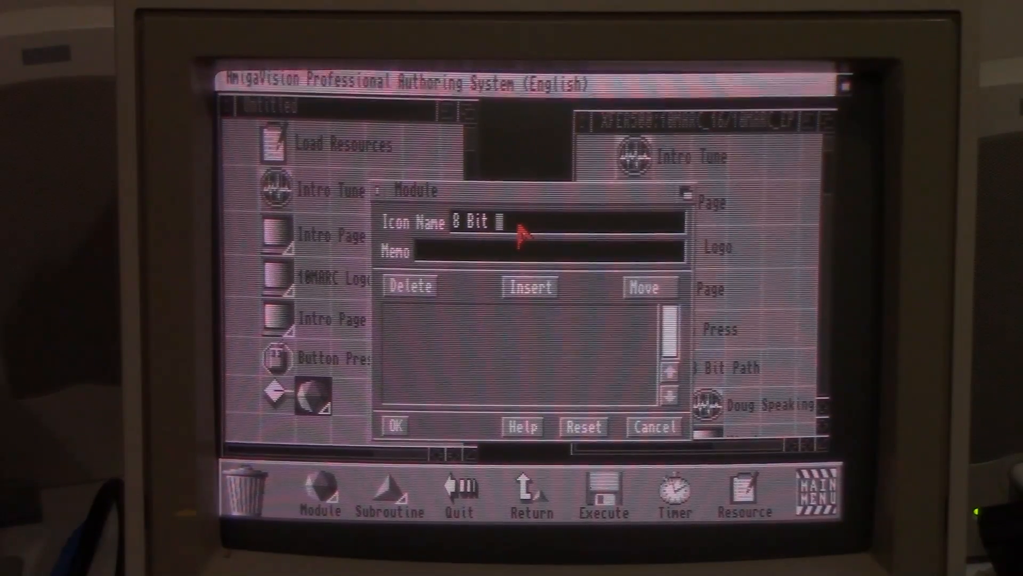
type("Path")
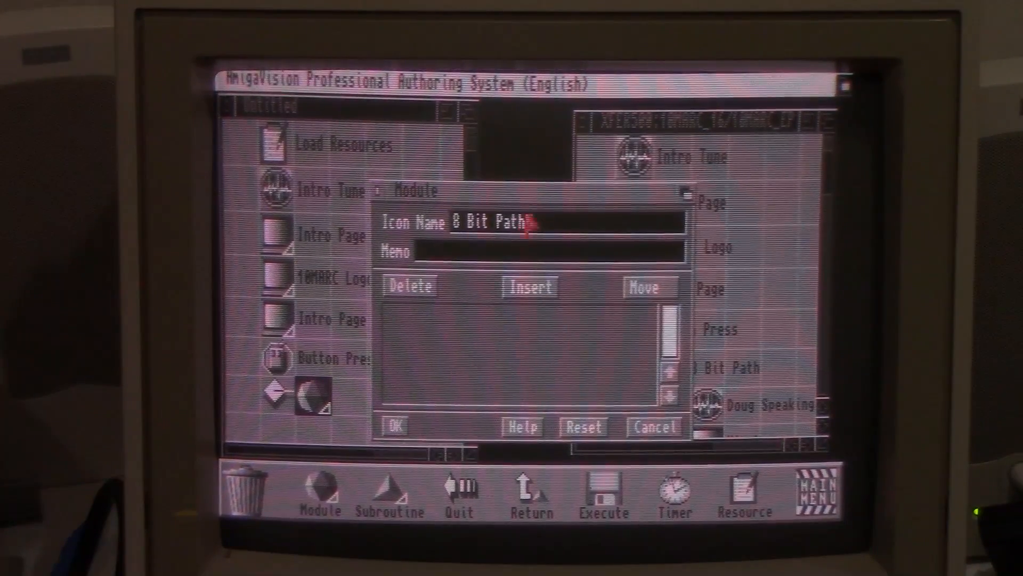
left_click(393, 427)
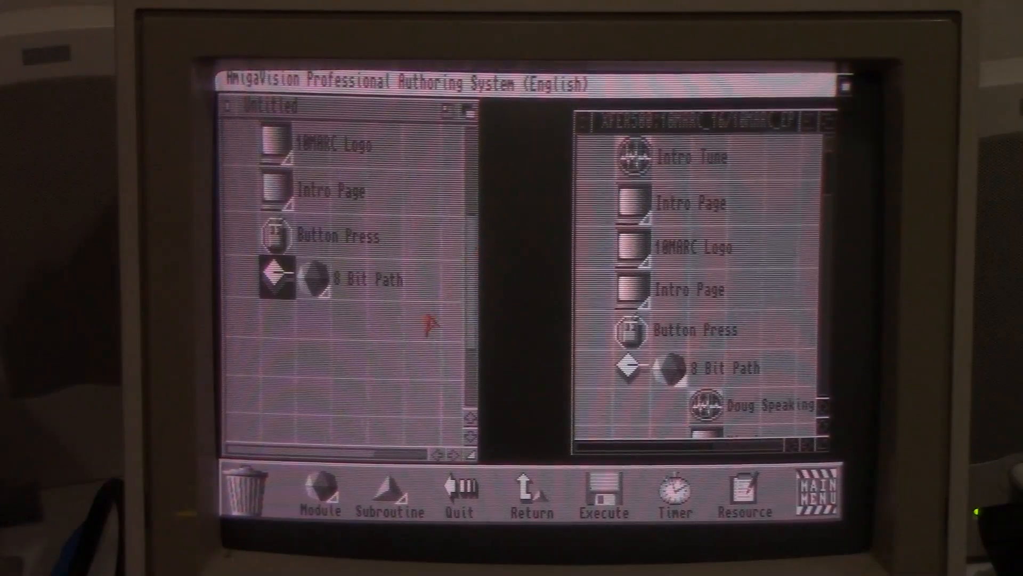
mouse_move(317, 326)
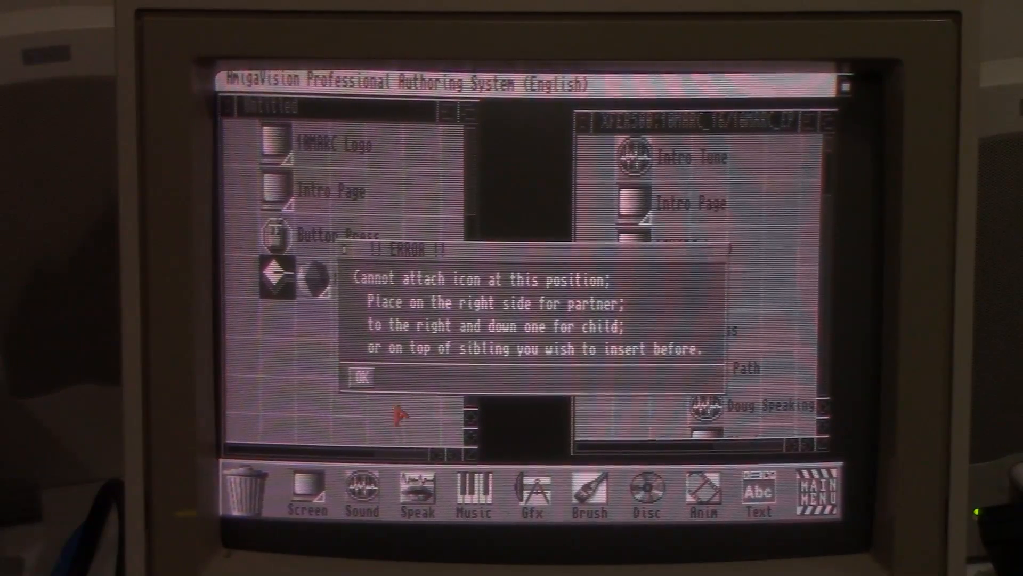
- Dismiss the attach error and add sound Dougs Speech playing Music/8 Bit Story.8svx, previewed then confirmed
left_click(359, 377)
type("Do")
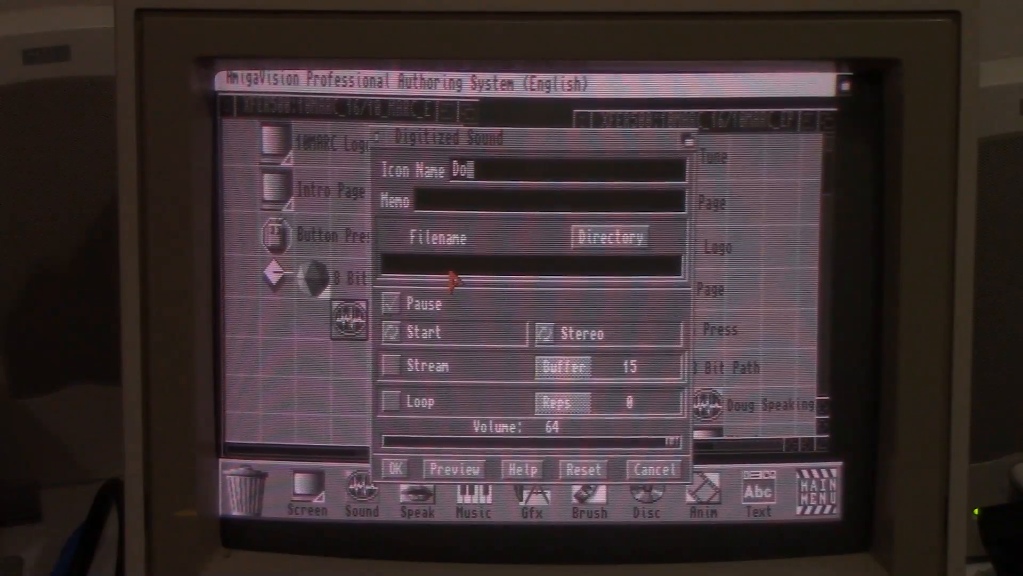
type("gs")
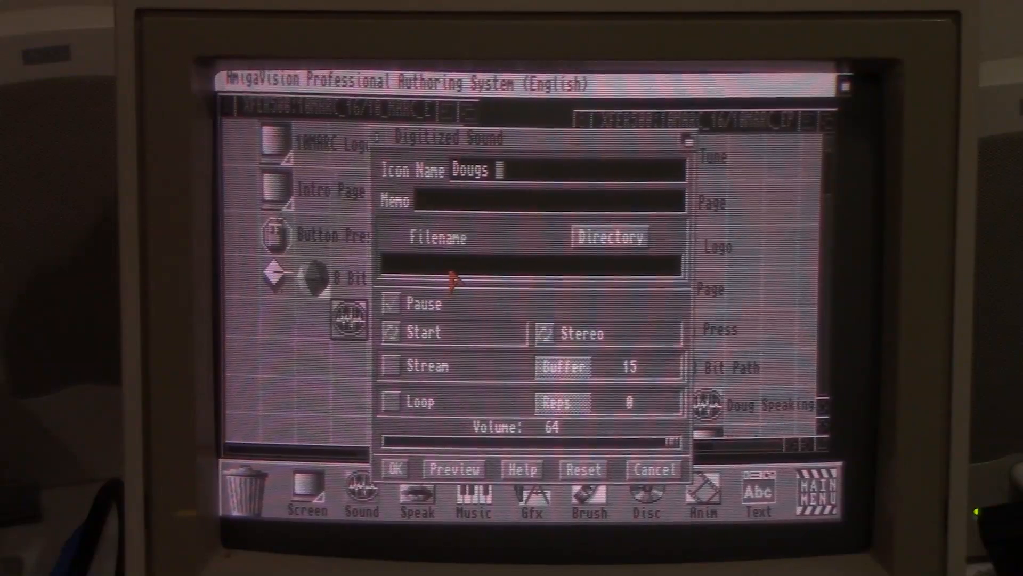
type("Speech")
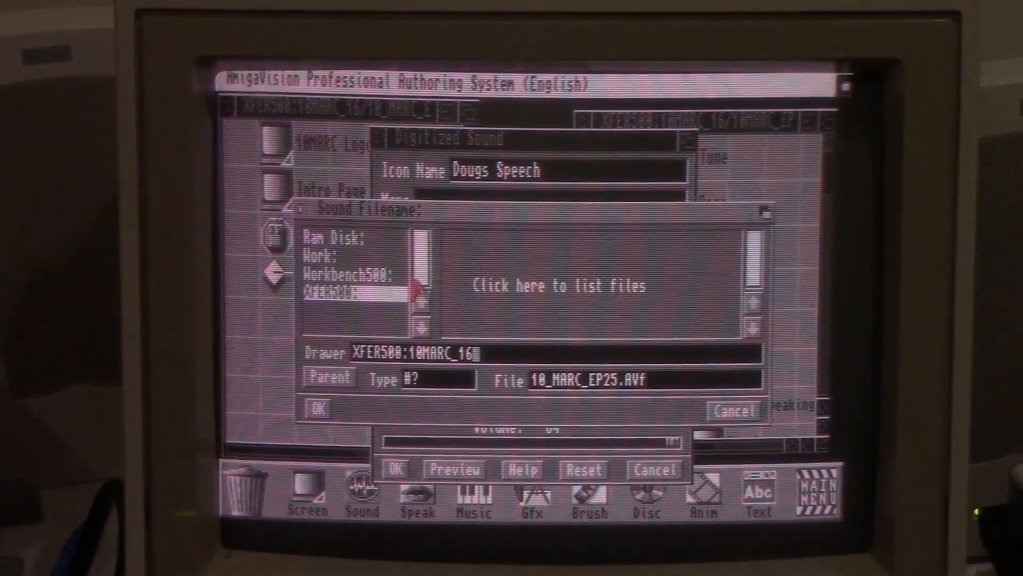
left_click(317, 408)
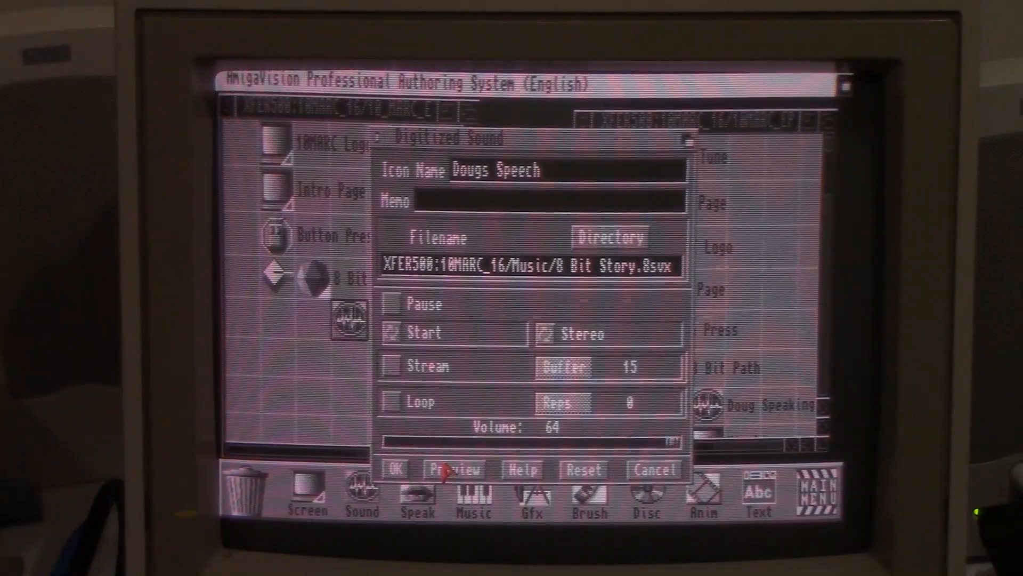
left_click(455, 469)
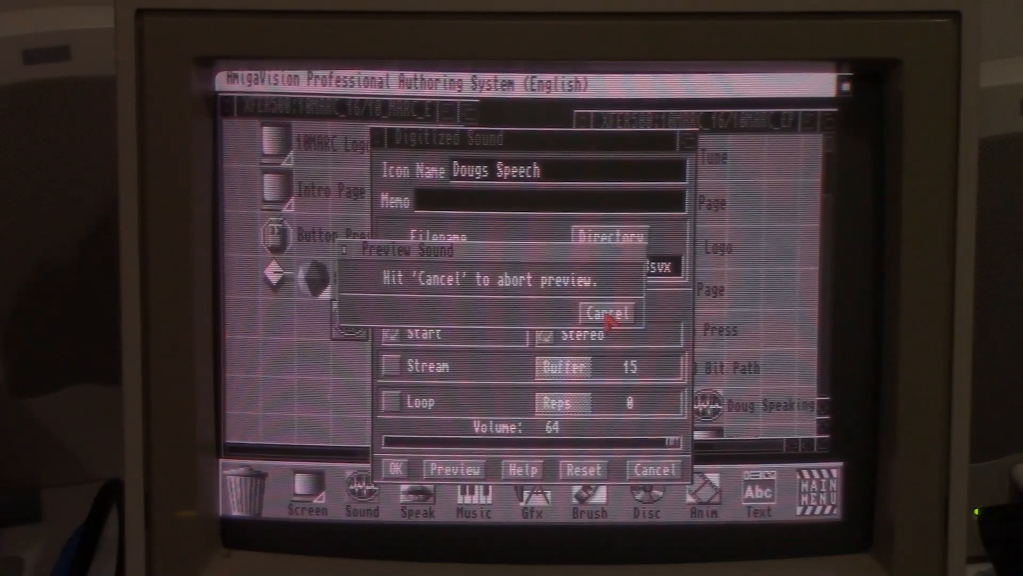
left_click(608, 312)
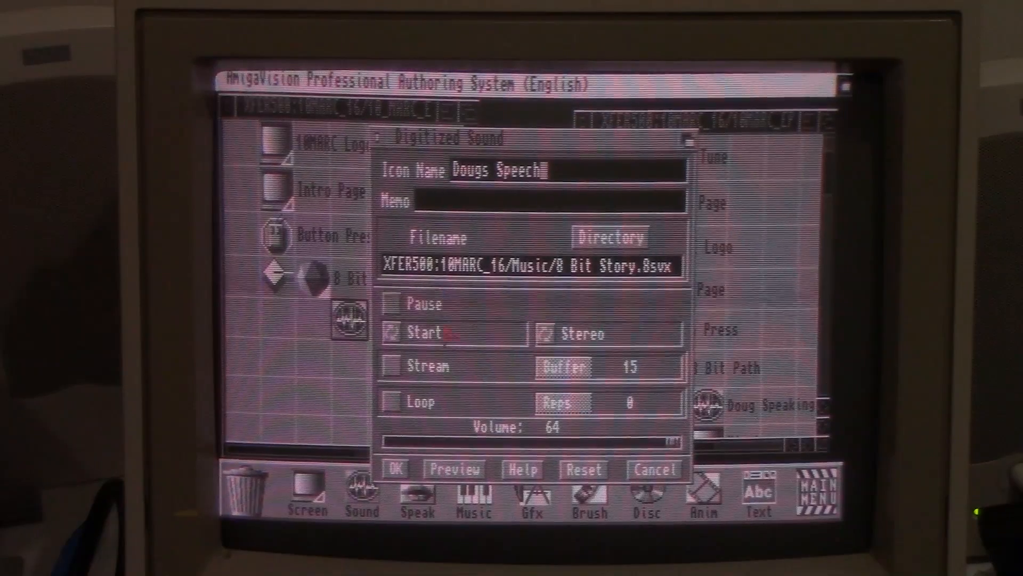
left_click(394, 469)
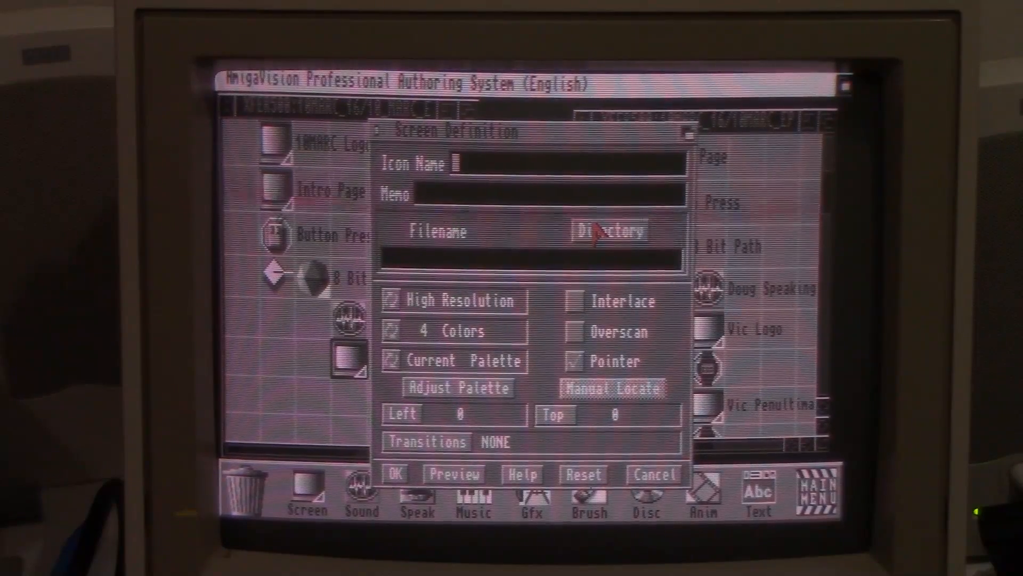
- Add screen Vic Logo showing Images/HAM/VIC_Logo_HAM.IFF with a Fade transition
type("Vic Logo")
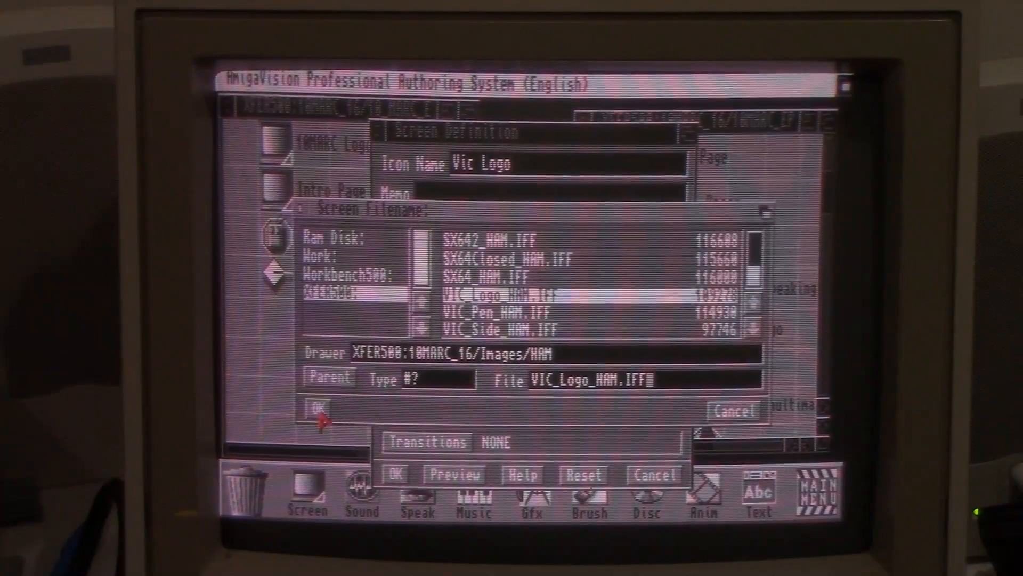
left_click(318, 408)
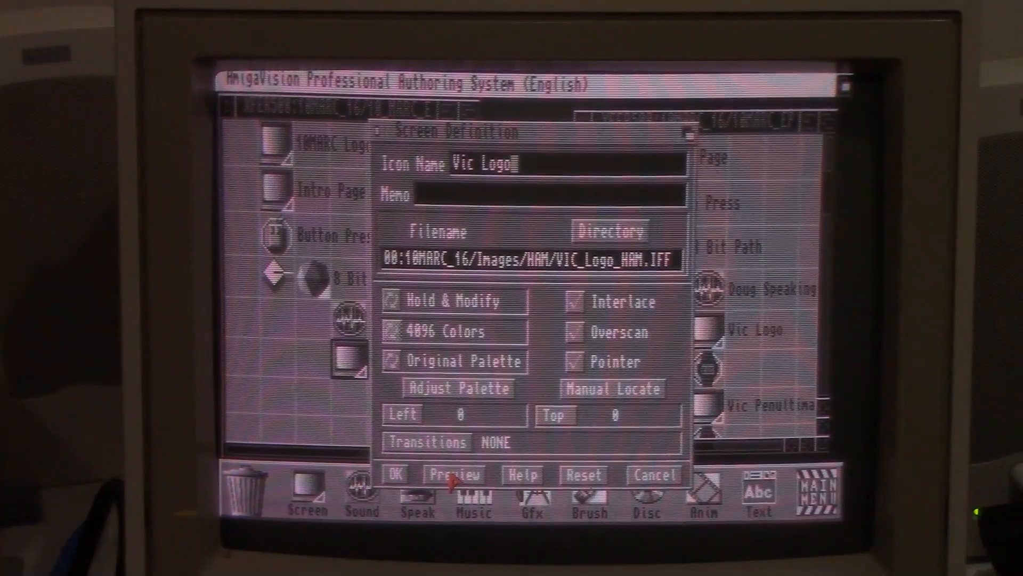
left_click(454, 473)
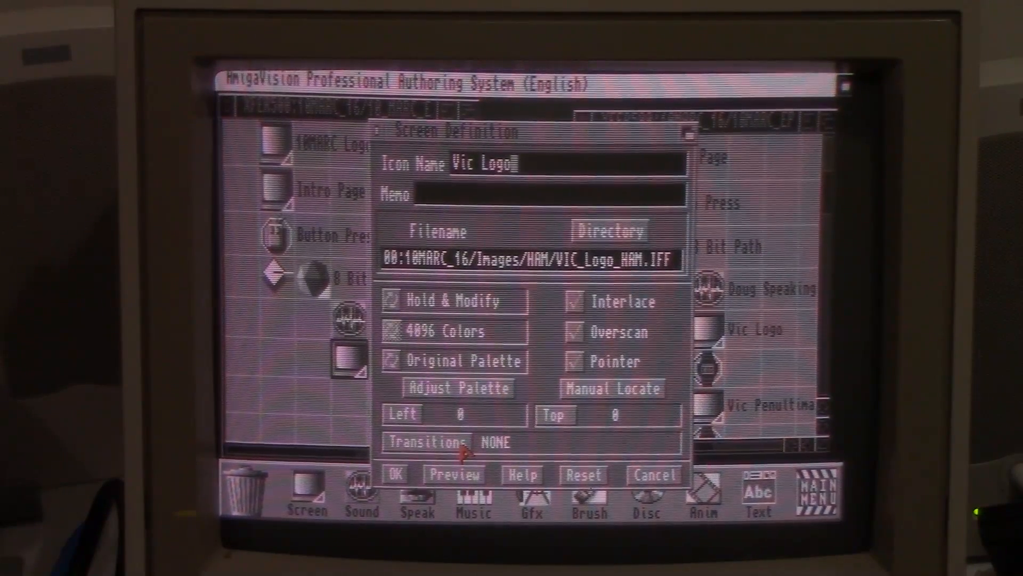
left_click(421, 443)
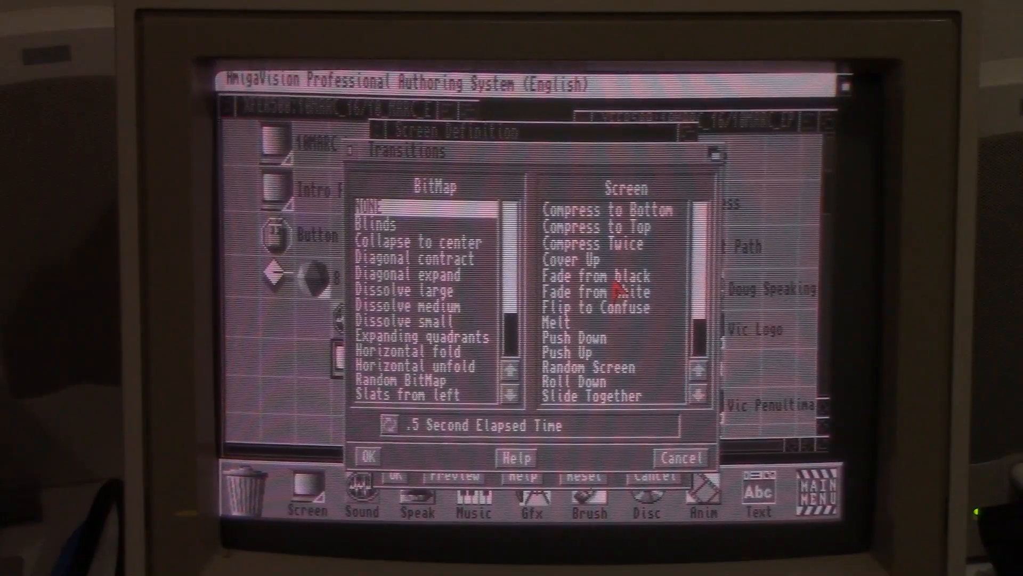
left_click(367, 457)
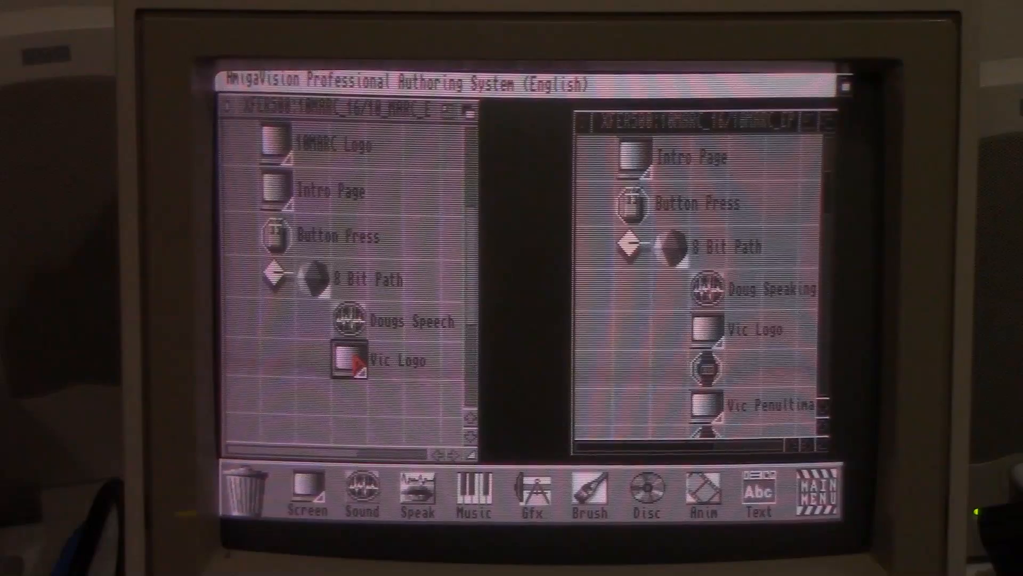
- Add a Delay step under the Vic Logo screen in the flow
double_click(353, 362)
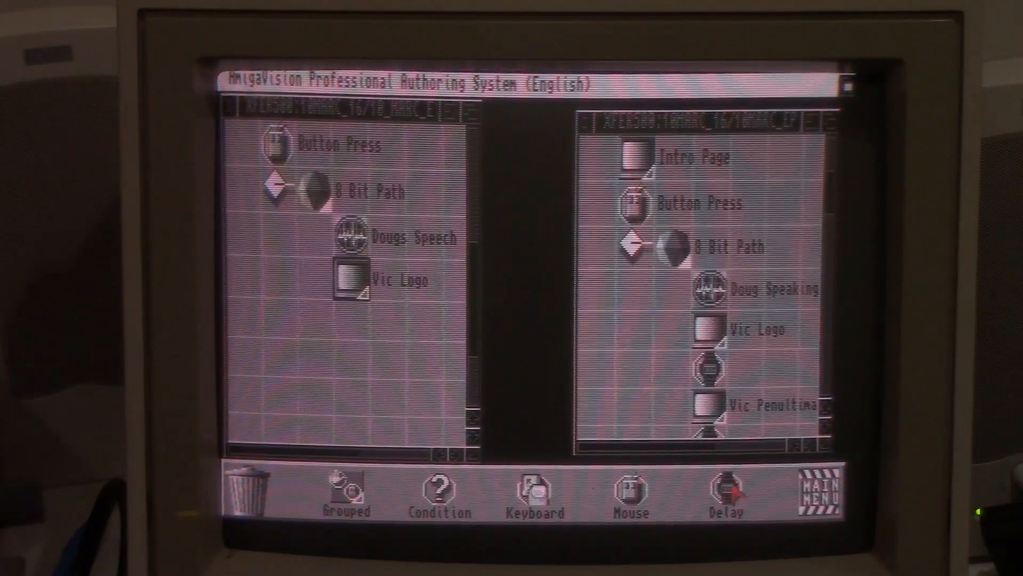
left_click(725, 489)
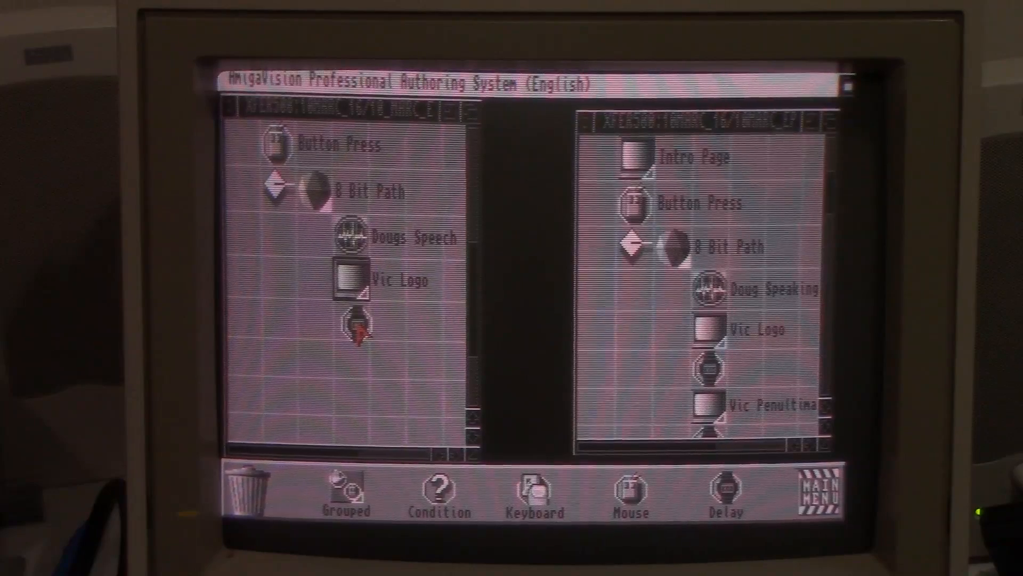
double_click(353, 330)
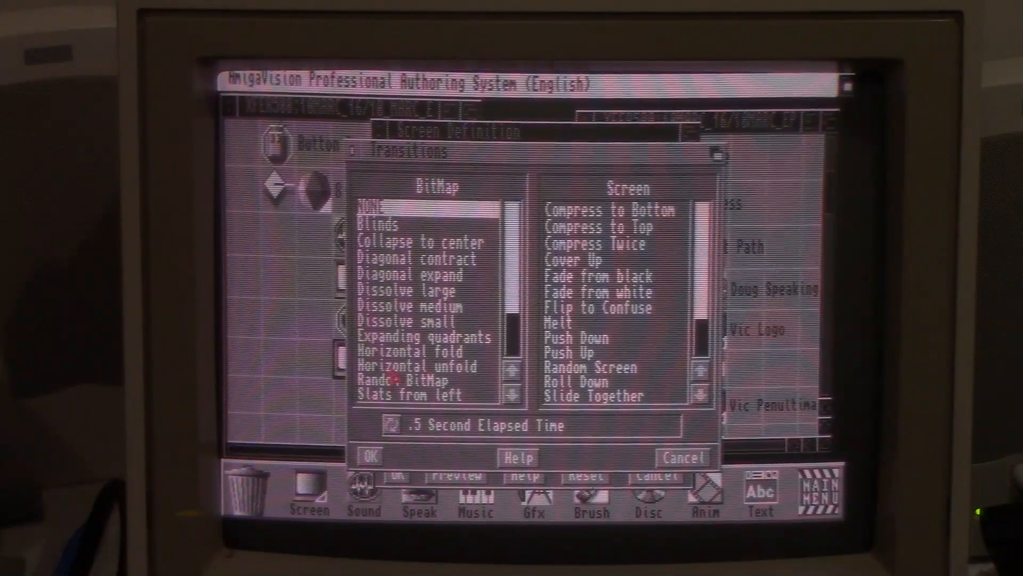
- Add a Screen step showing Images/HAM/VIC_Pen_HAM.IFF with a Horizontal fold .5 Sec transition and preview it
scroll("down", 3)
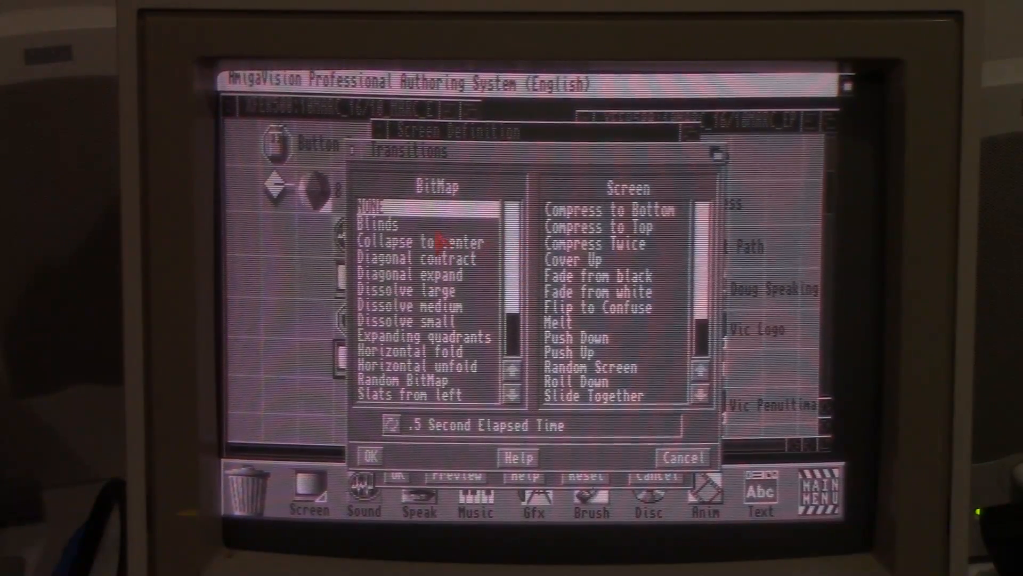
scroll("down", 3)
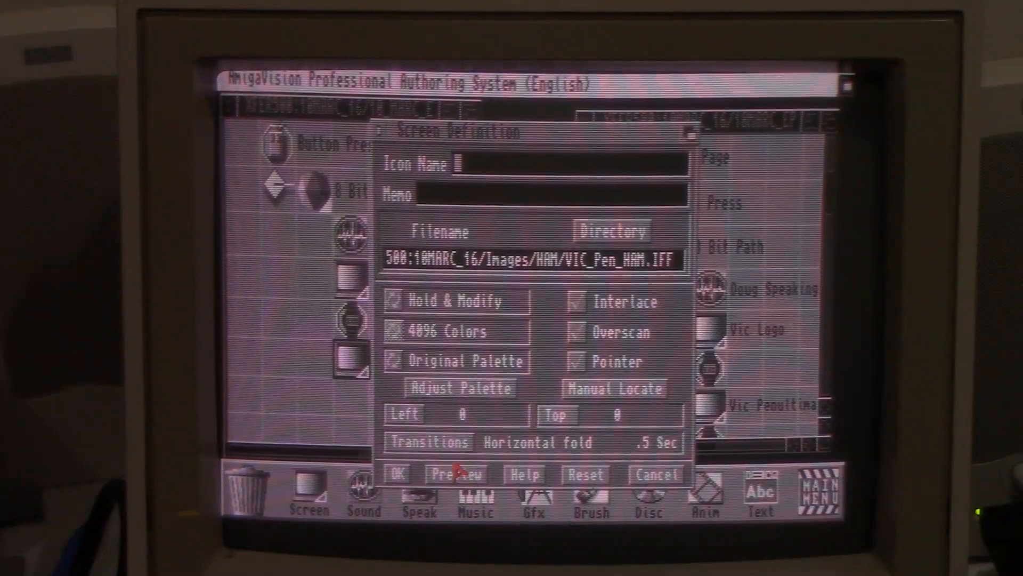
left_click(457, 474)
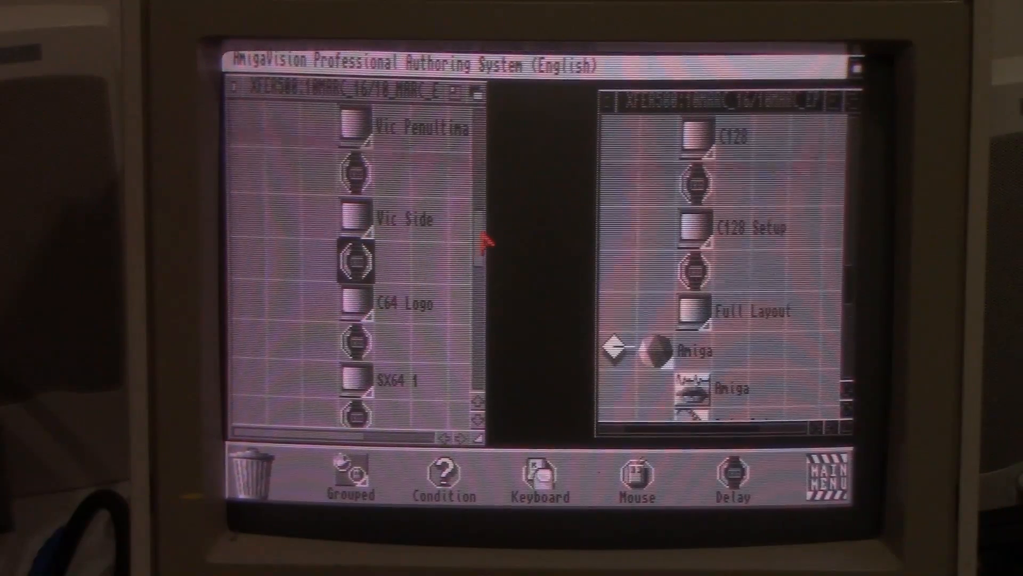
scroll("down", 3)
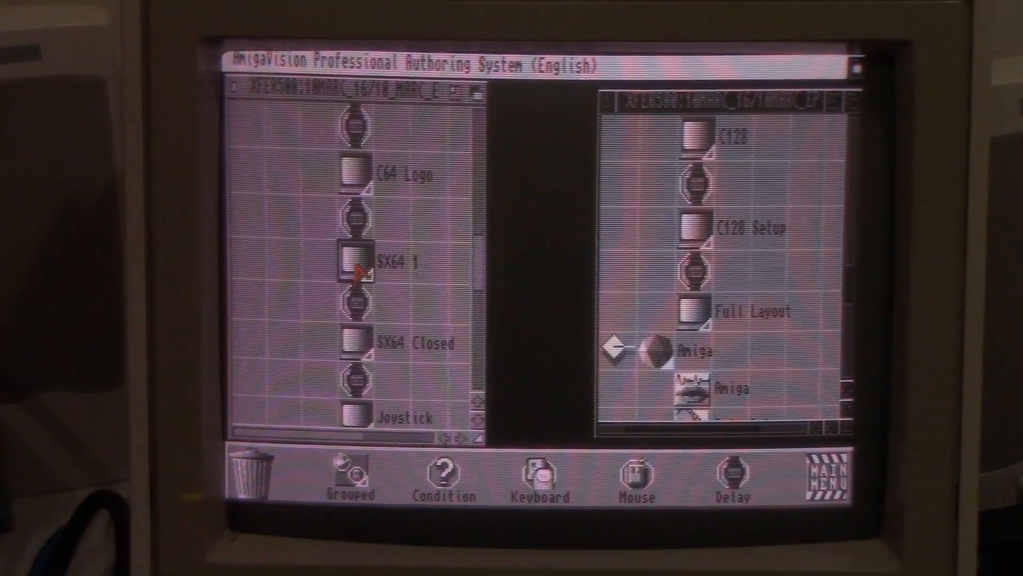
double_click(353, 264)
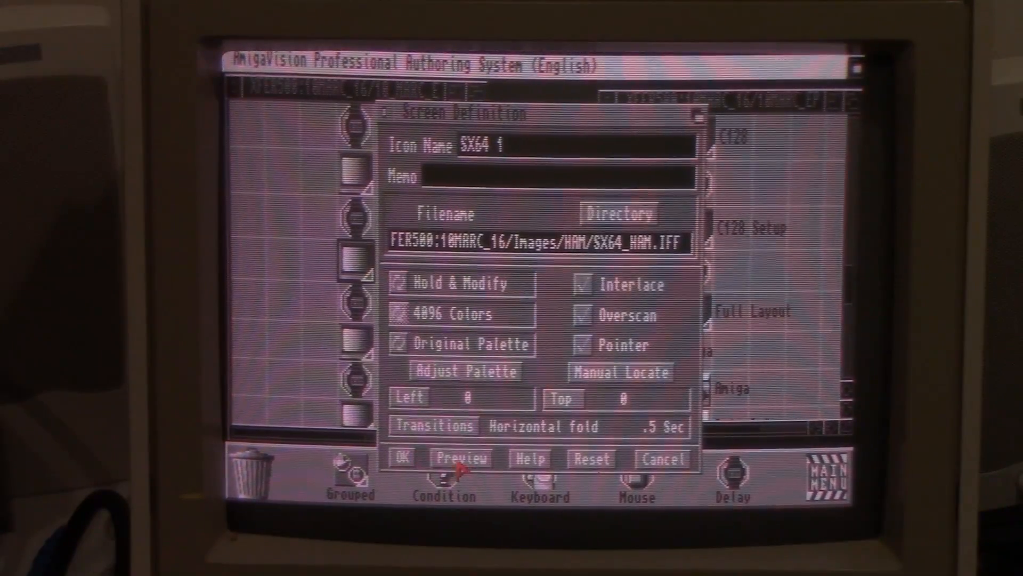
left_click(461, 458)
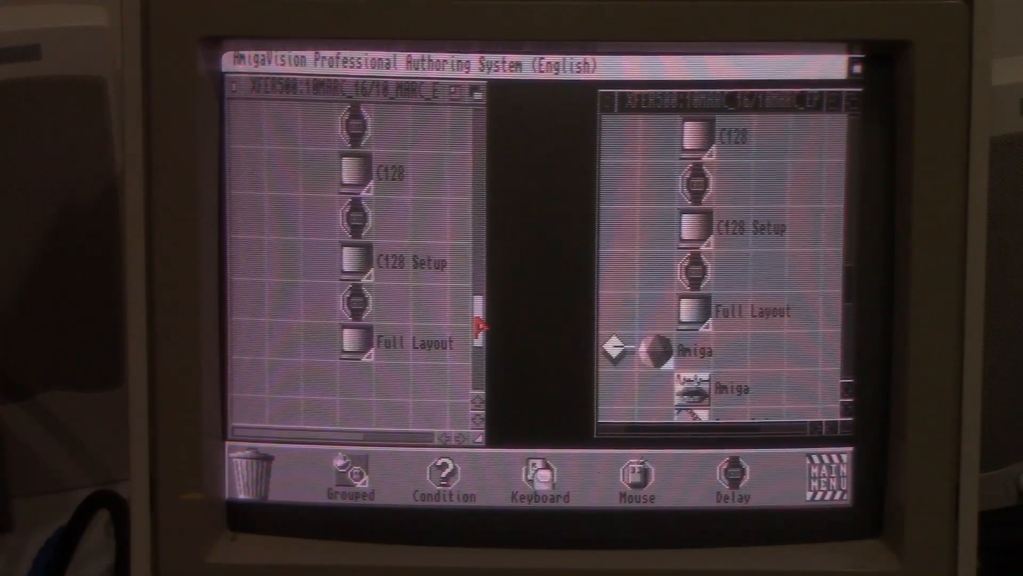
mouse_move(492, 225)
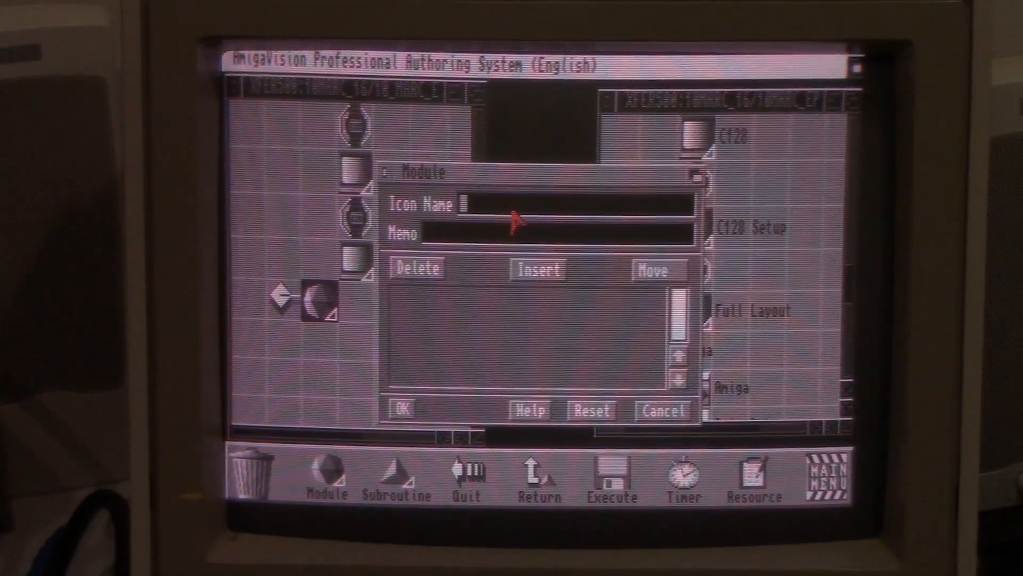
- Name the module Amiga and set its condition to response() == "A"
type("Amiga")
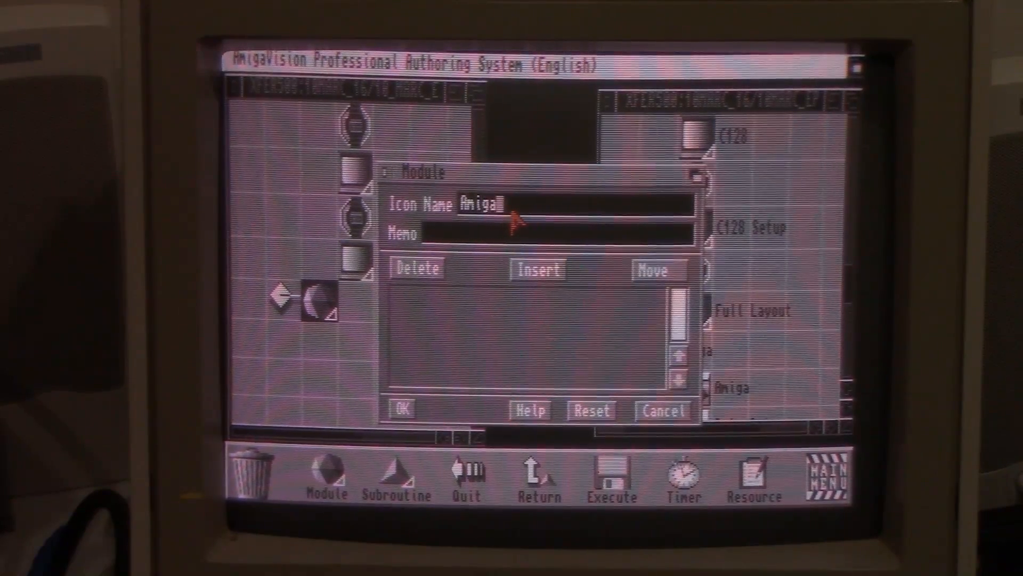
left_click(401, 409)
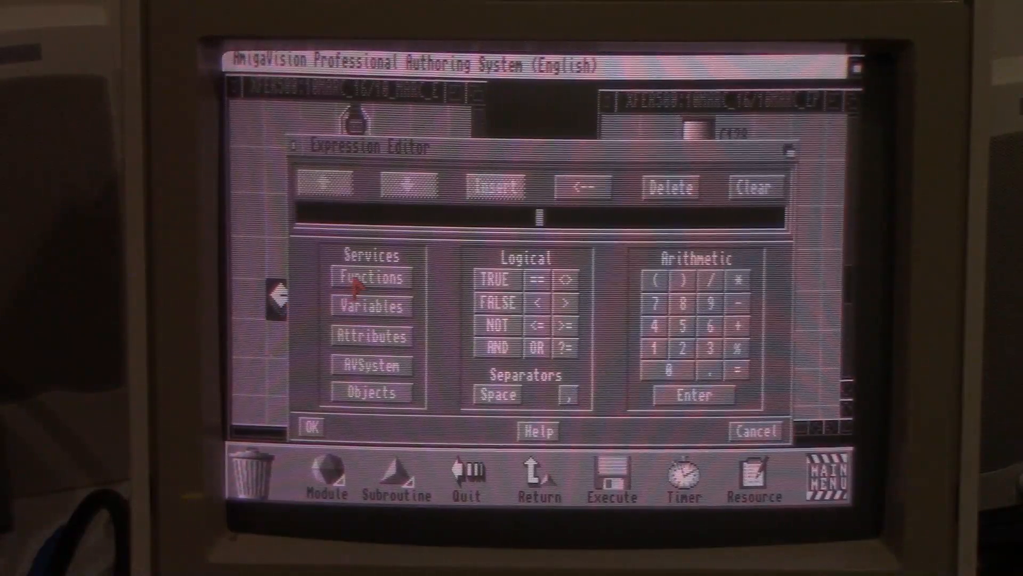
left_click(371, 275)
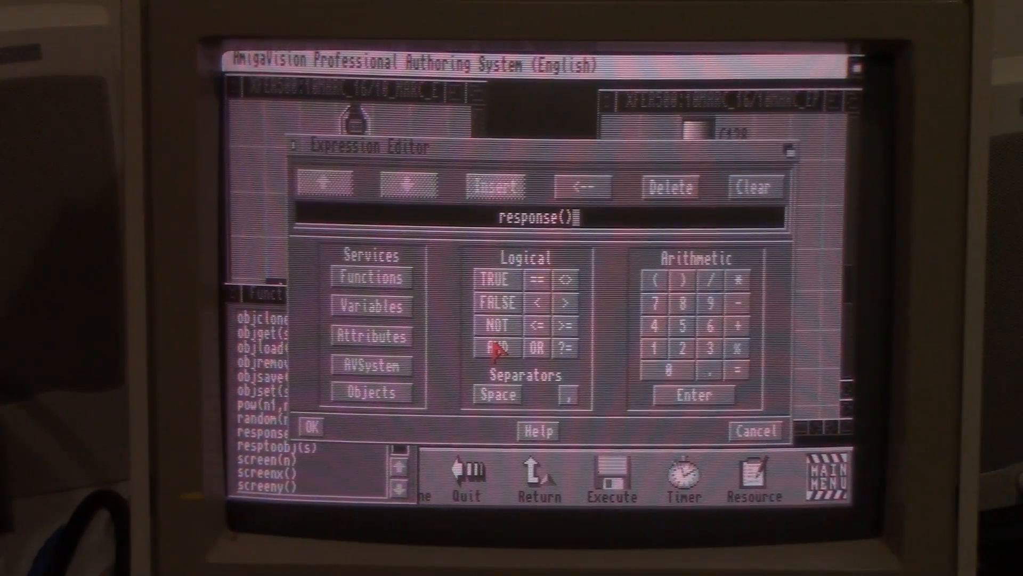
left_click(540, 280)
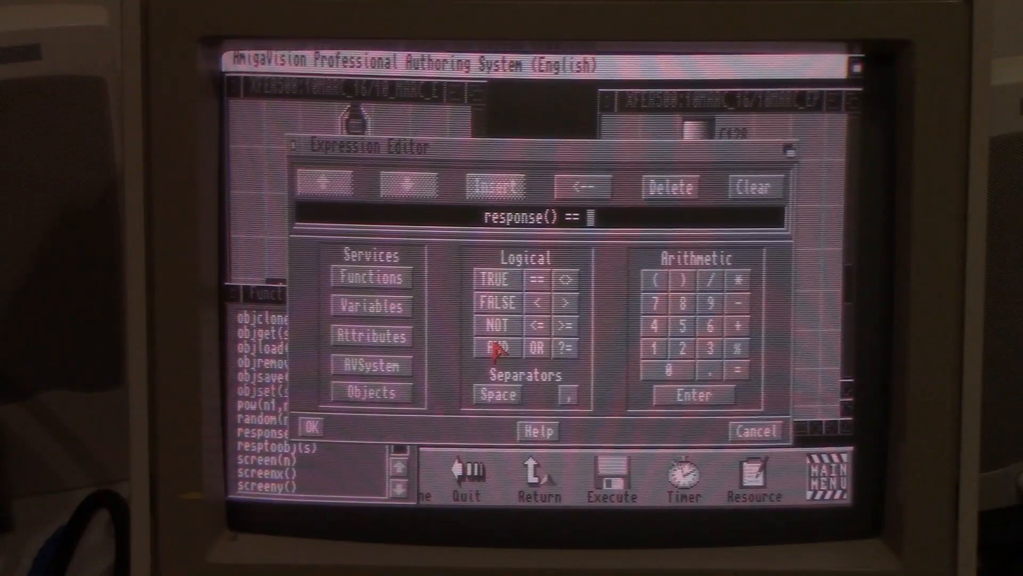
type("\"A\"")
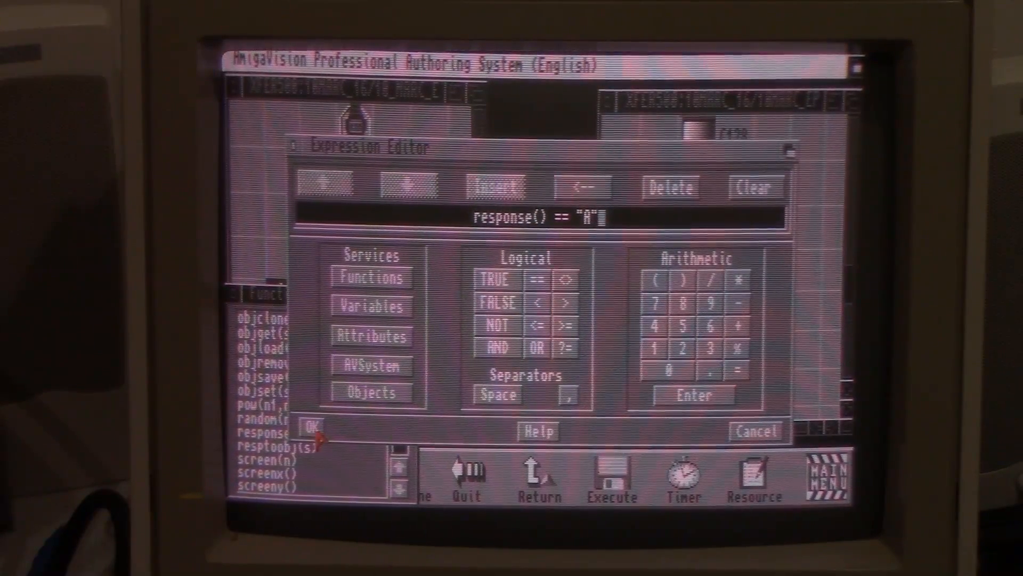
left_click(312, 428)
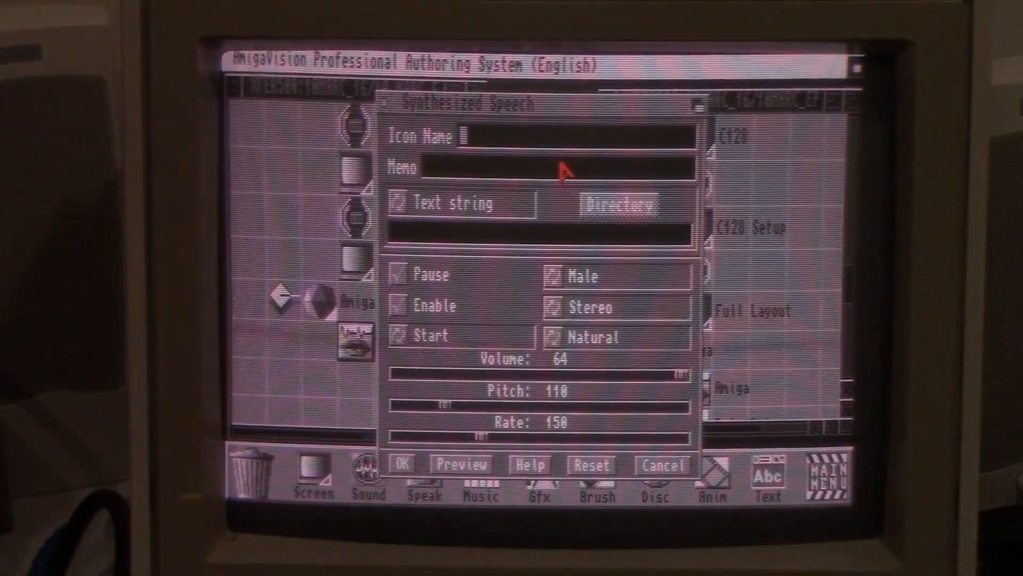
- Enter You Chose Amiga as the speech step's name and "You Chose Amiga." as its text
type("You Ch")
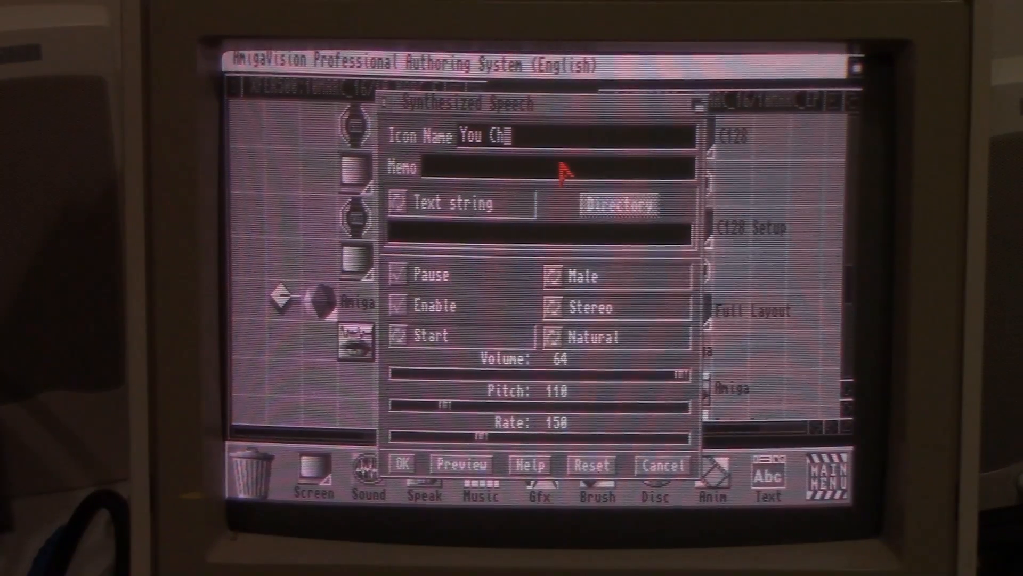
type("ose Amiga")
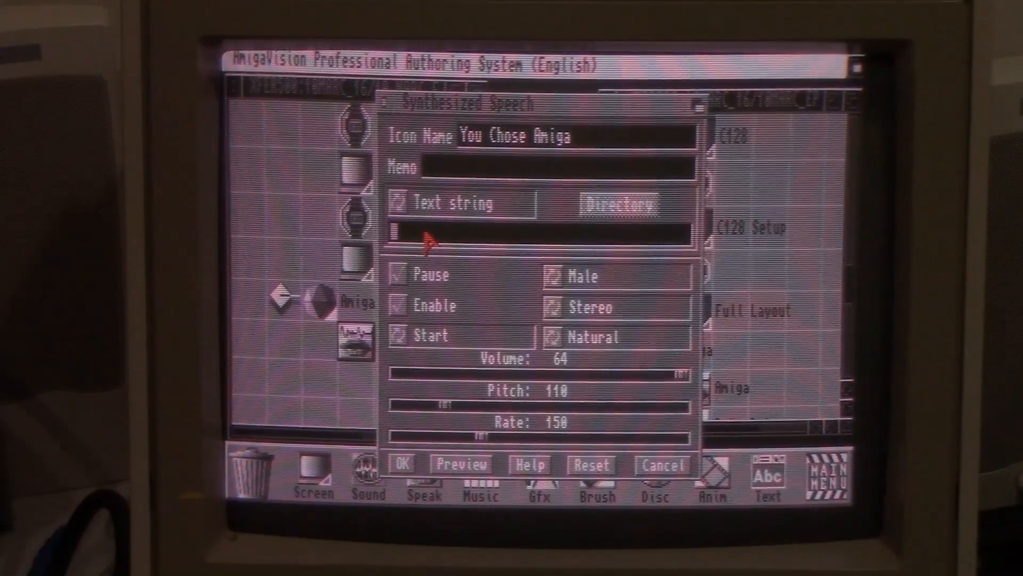
type("You Chose Am")
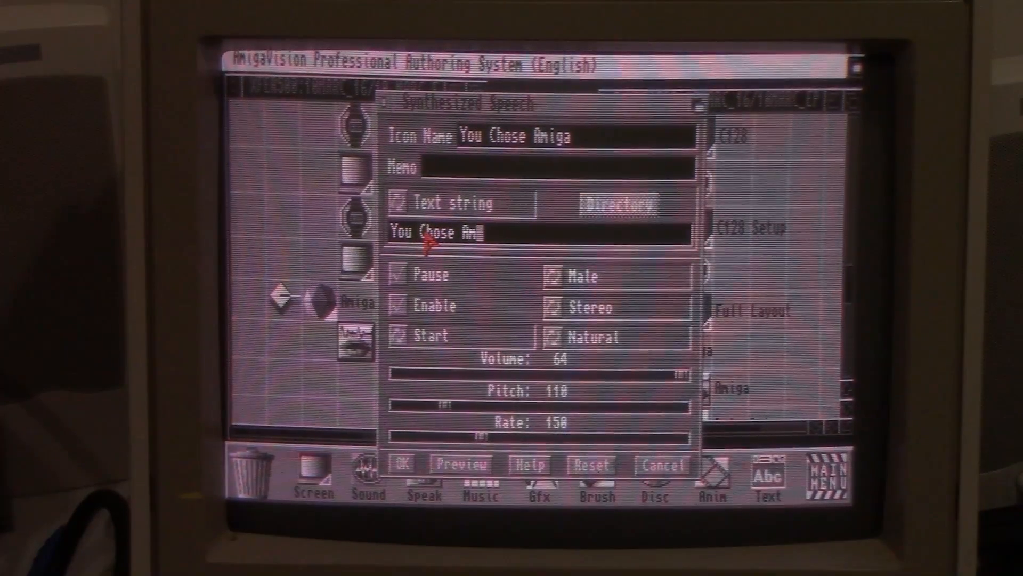
type("iga.")
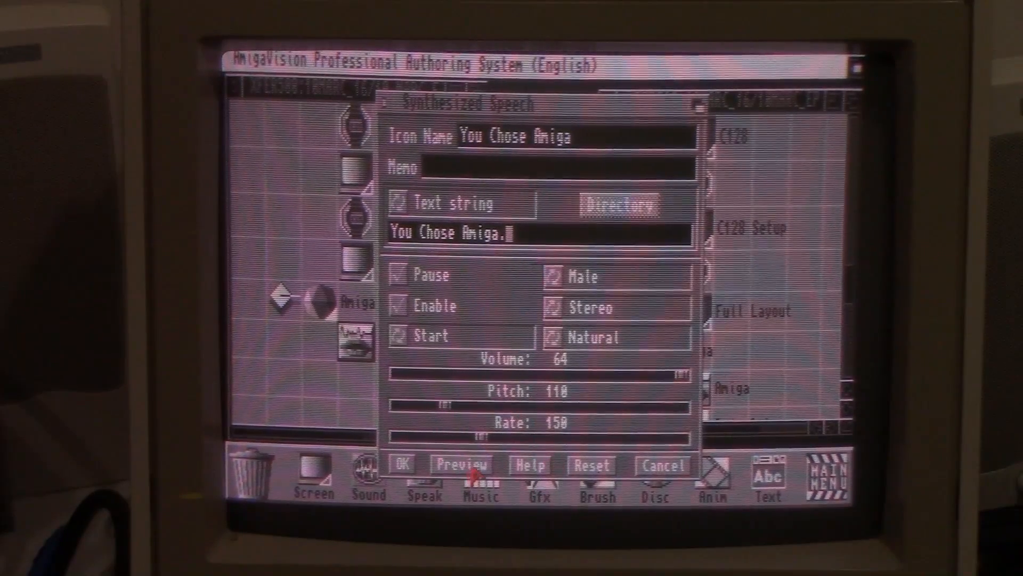
- Preview the You Chose Amiga speech, stop it and confirm the step
left_click(462, 465)
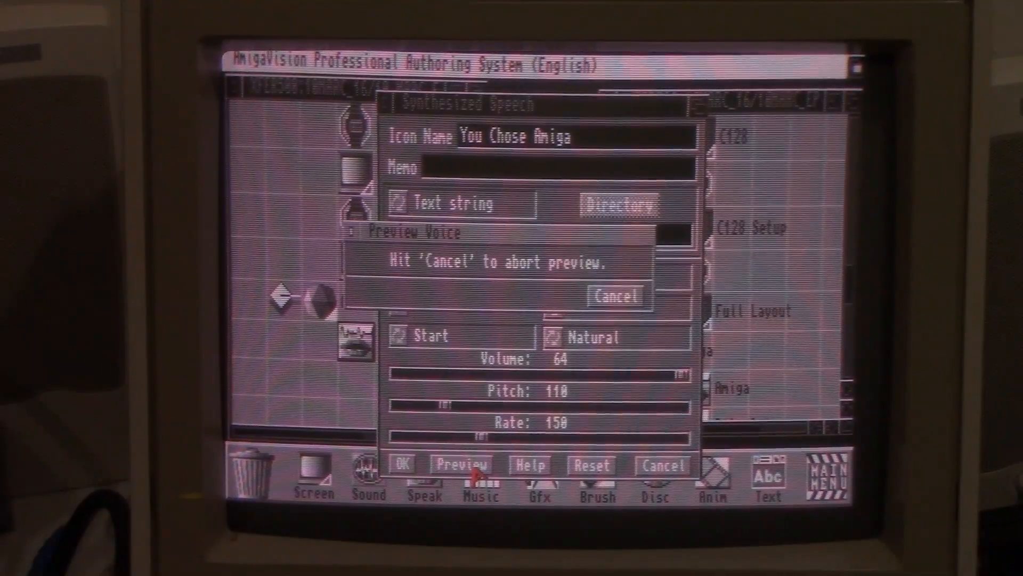
left_click(614, 295)
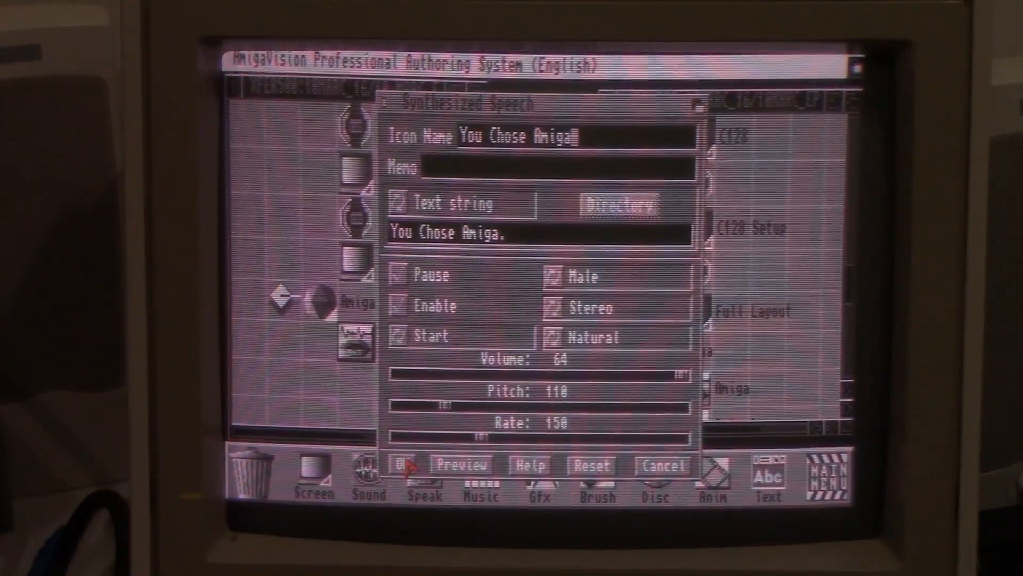
left_click(401, 465)
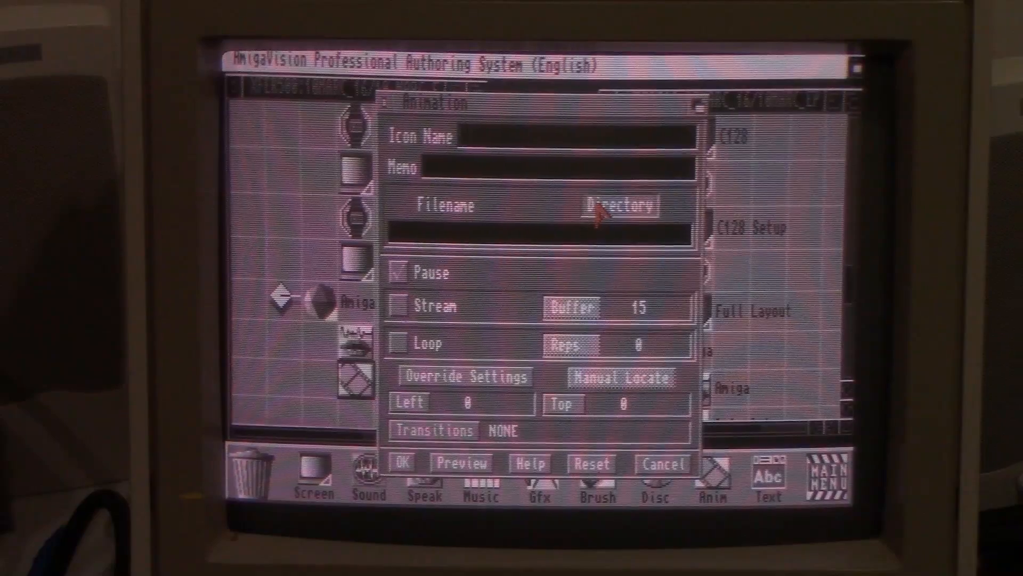
- Pick Amiga.anim as the animation file and dismiss the ANIM5 error
left_click(620, 206)
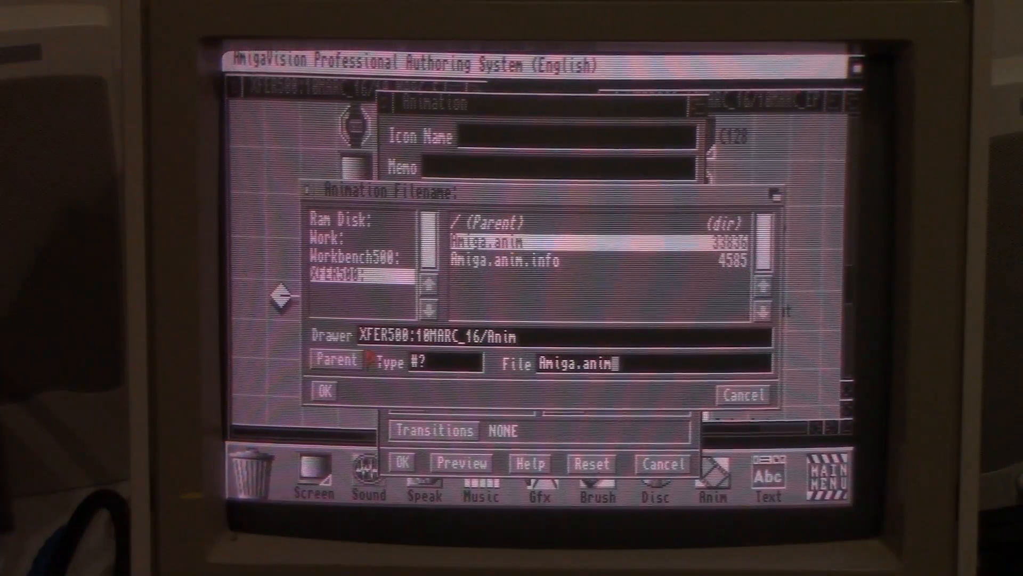
left_click(324, 390)
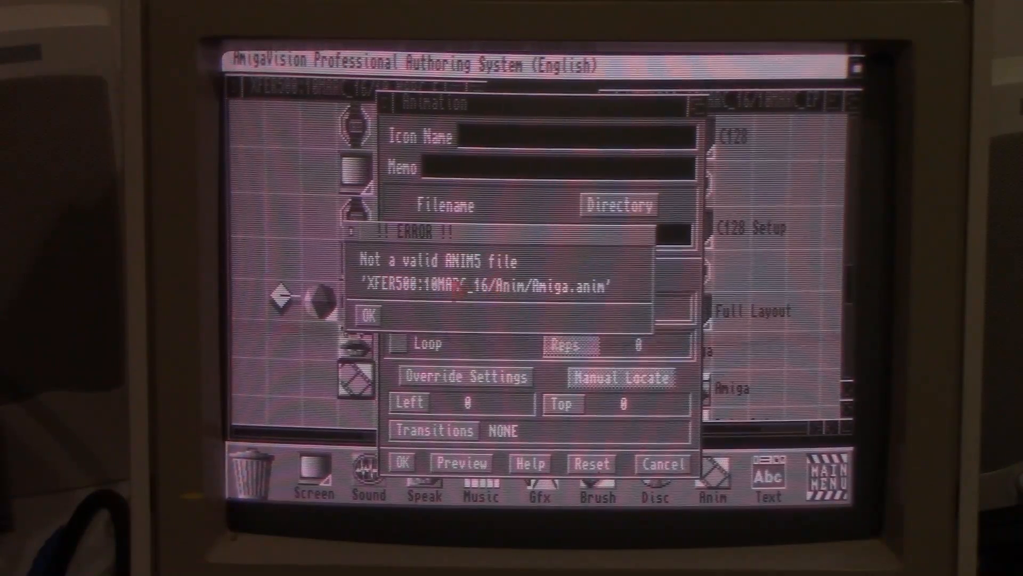
left_click(371, 313)
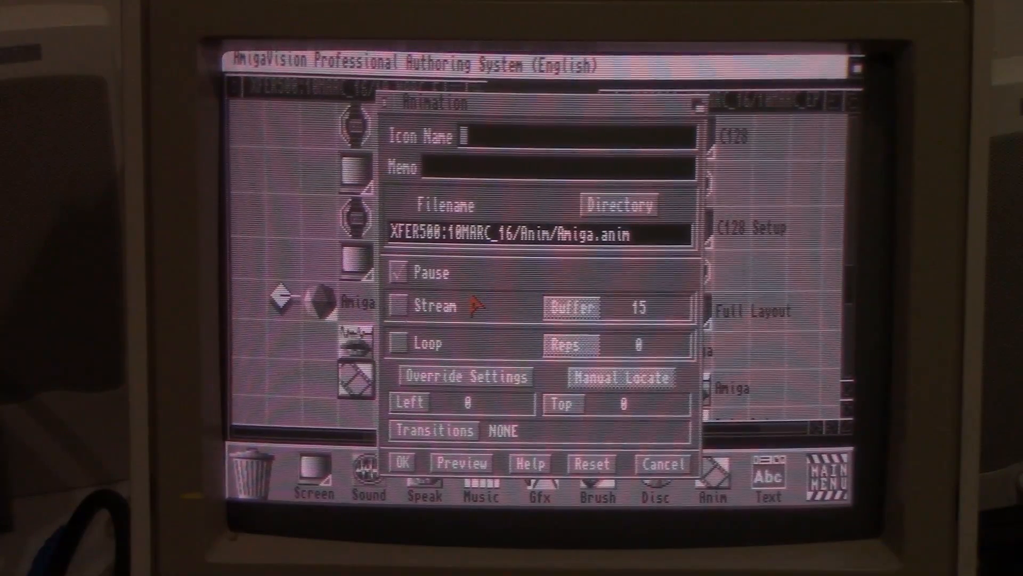
- Name the step Amiga Animation and set it to loop with 5 repetitions
type("Amiga")
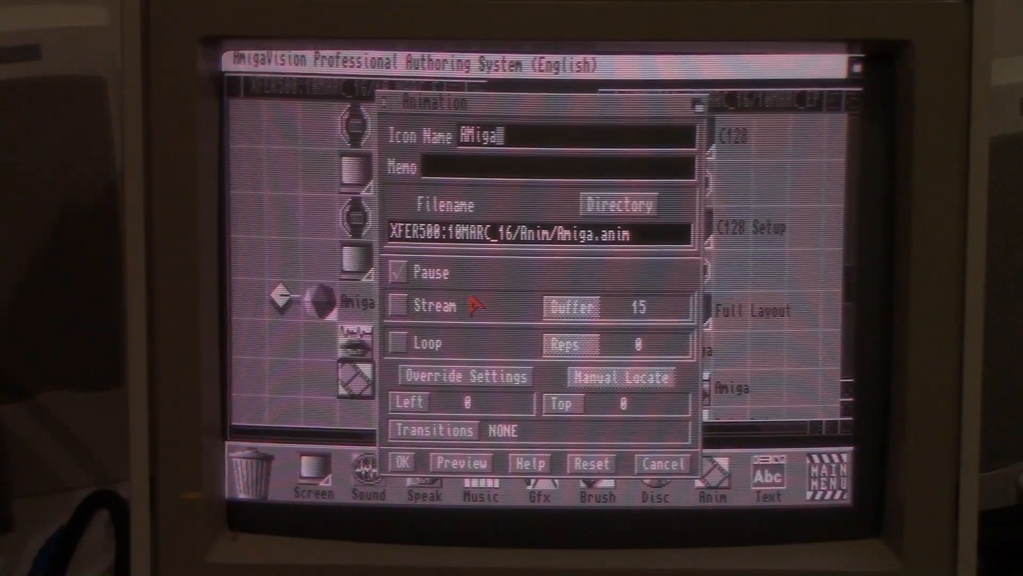
type("Animation")
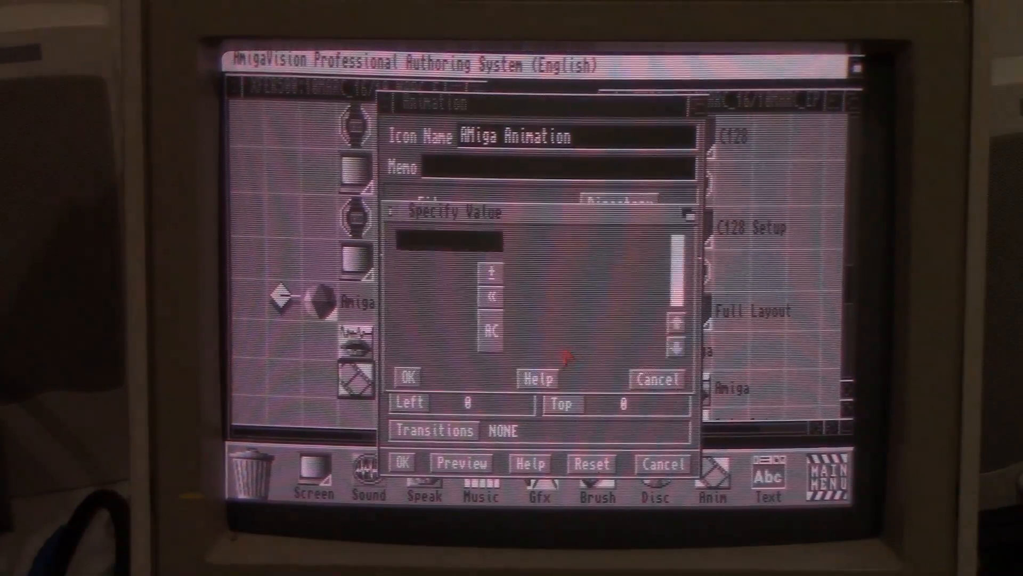
left_click(410, 378)
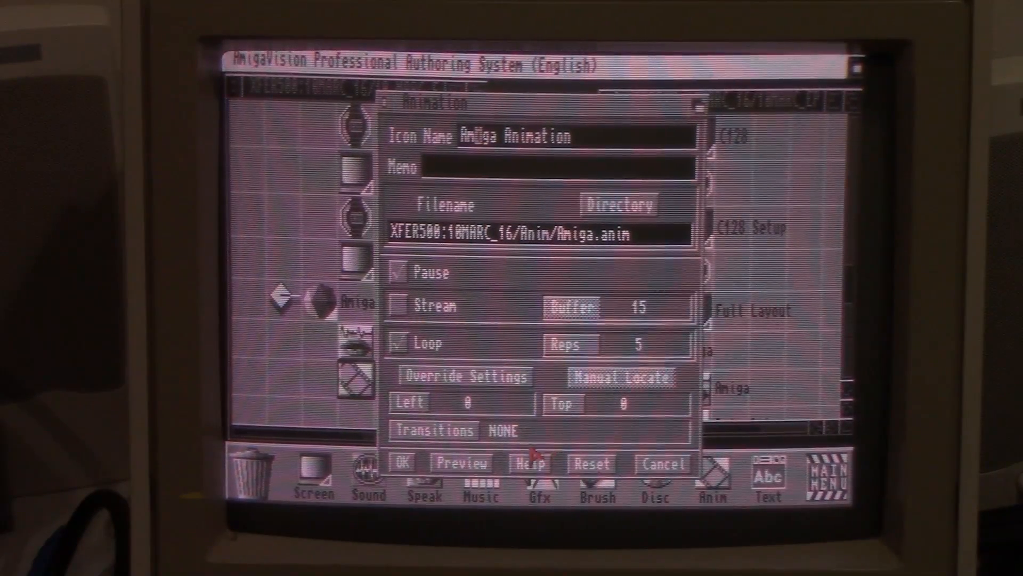
- Confirm the Amiga Animation step and accept its screen position of left 216, top 114
left_click(462, 462)
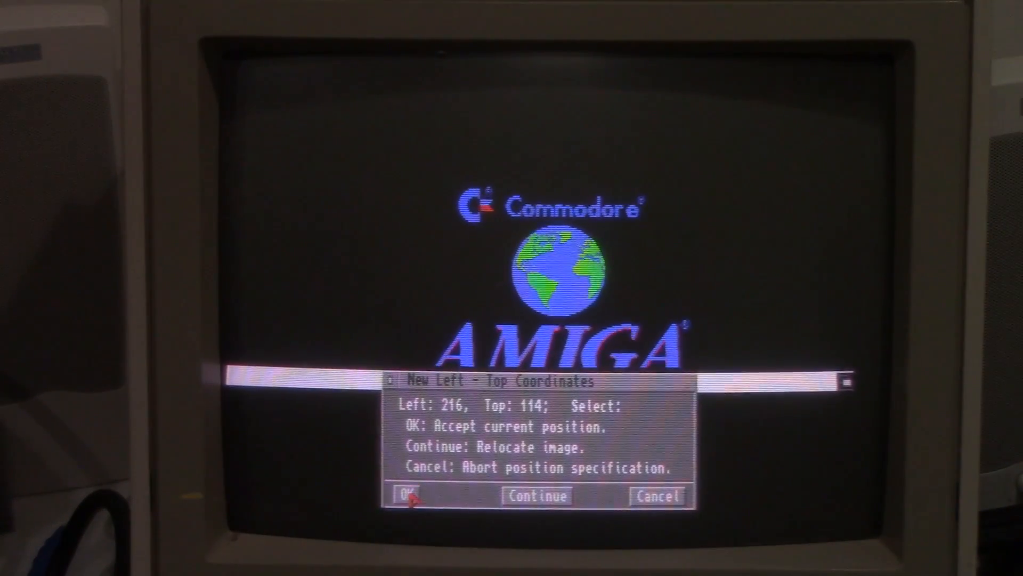
left_click(407, 496)
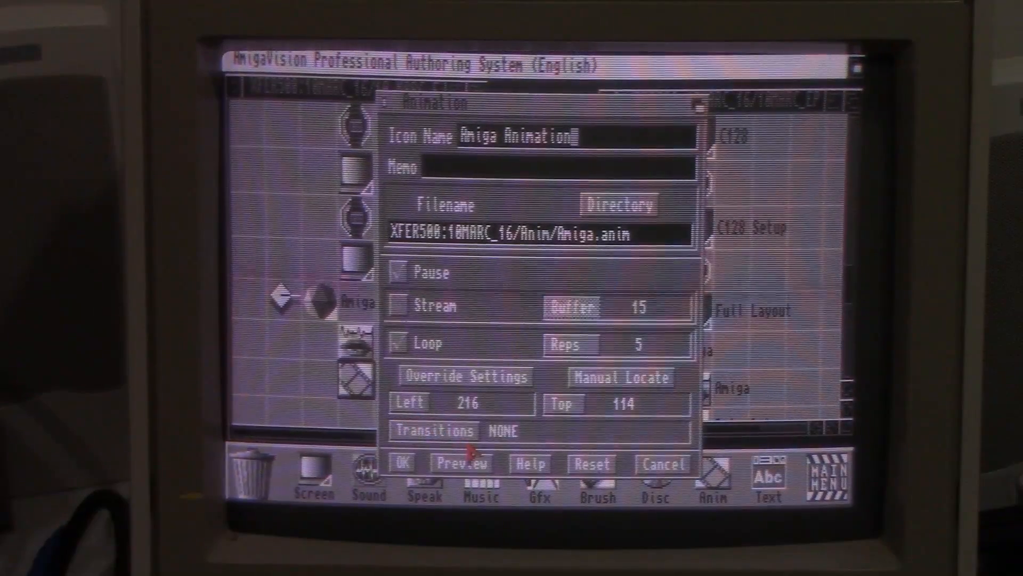
- Confirm the animation, add a module below Amiga and start its condition with response()
left_click(402, 463)
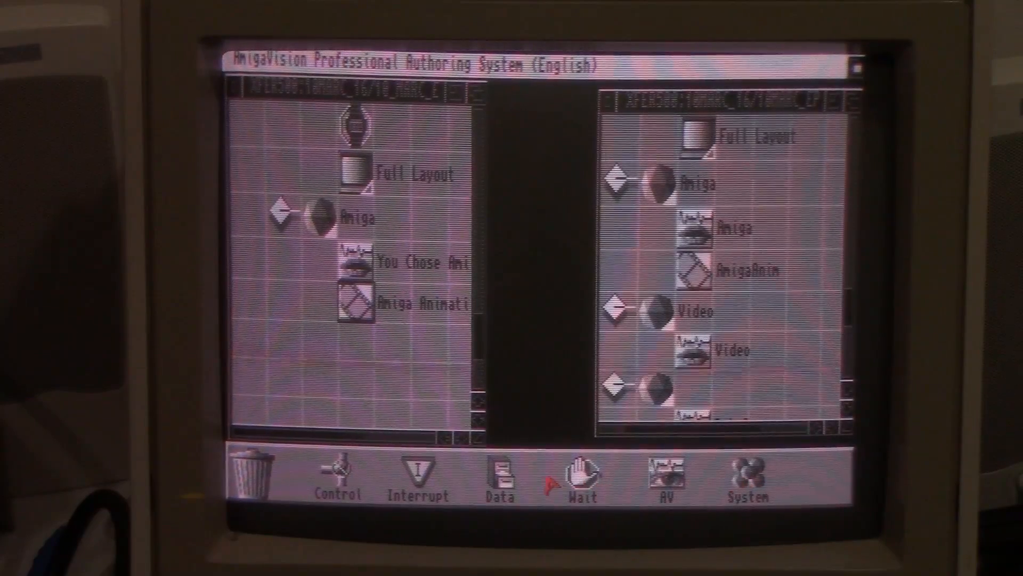
left_click(336, 473)
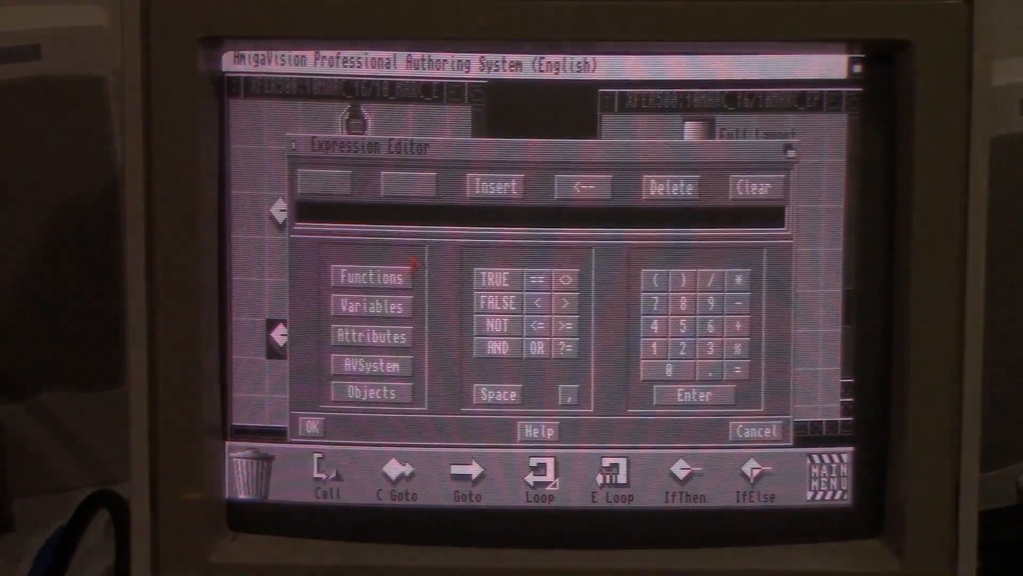
left_click(371, 277)
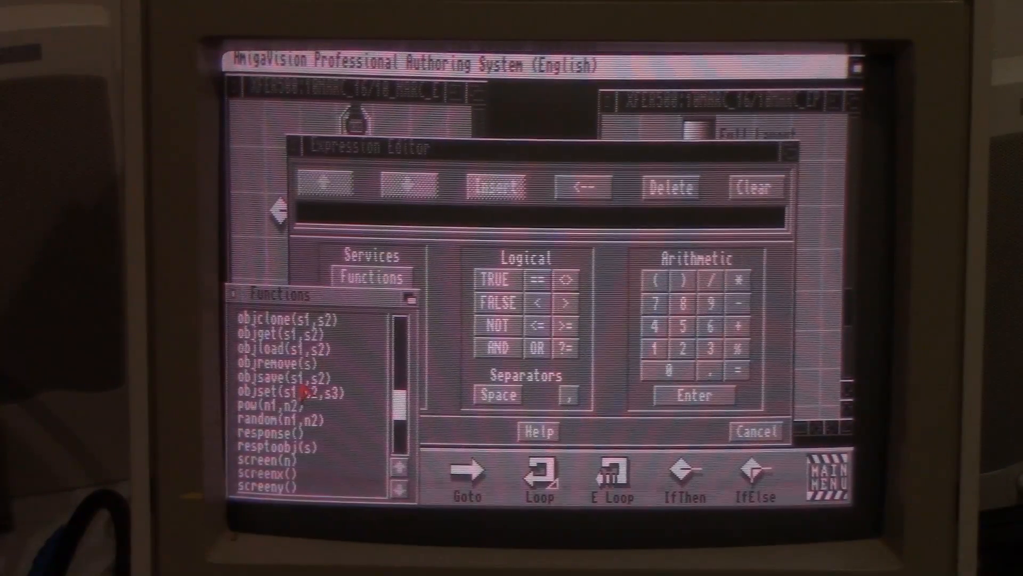
double_click(268, 432)
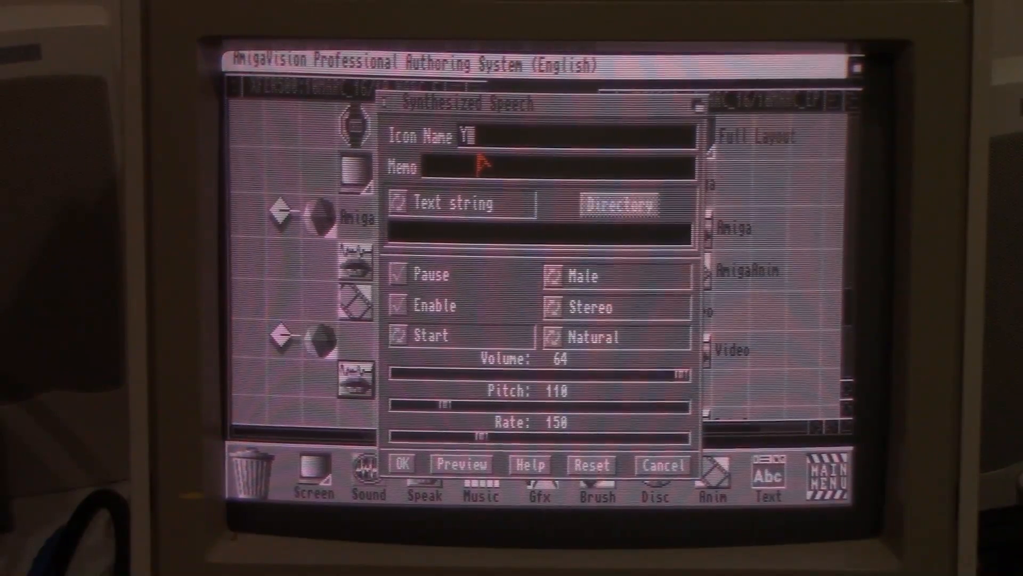
- Set the speech step's name and text to "You Chose Video." and confirm it
type("ou Chose")
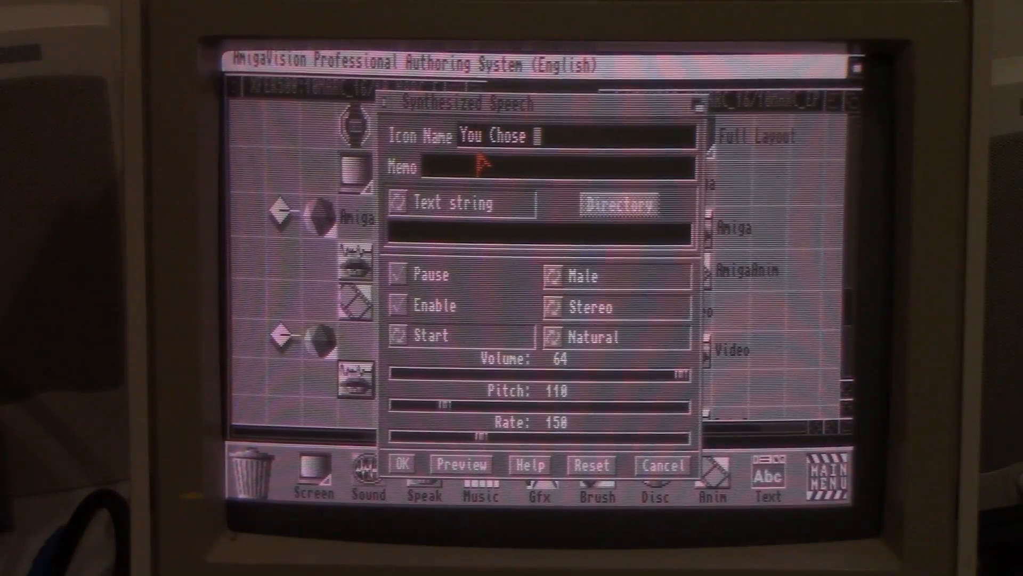
type("Video")
left_click(539, 234)
type("You Chos")
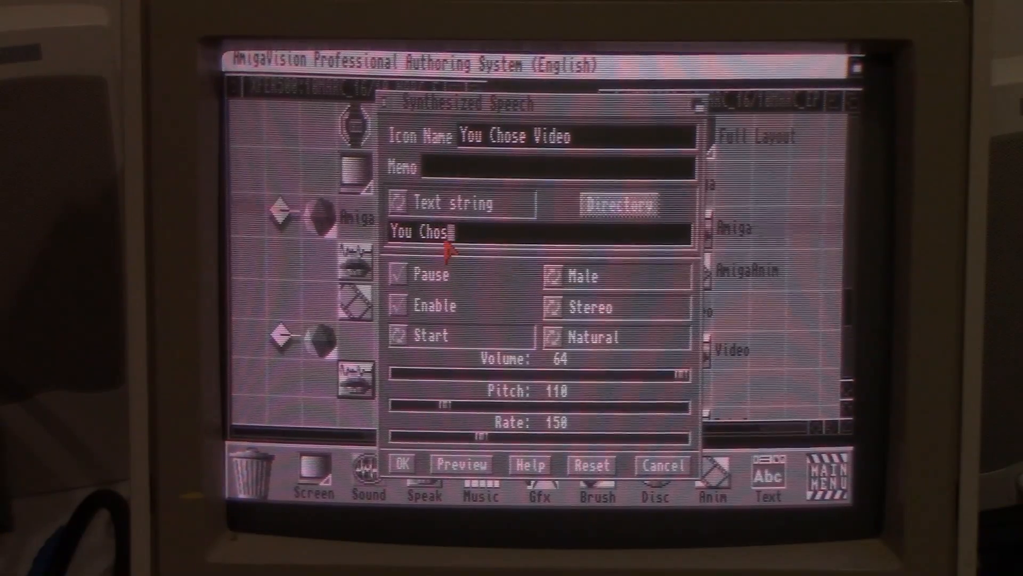
type("e Video")
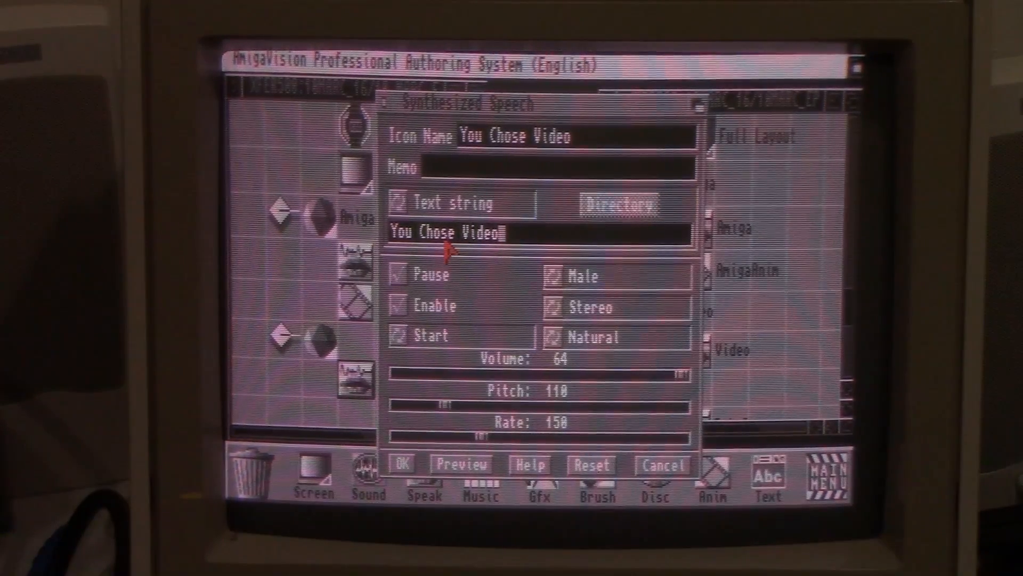
type(".")
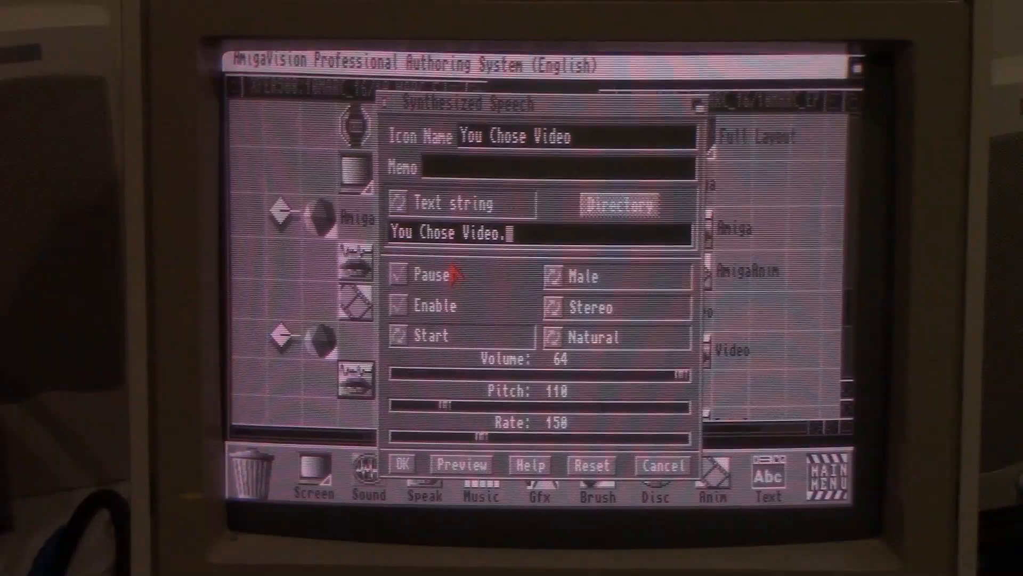
left_click(462, 465)
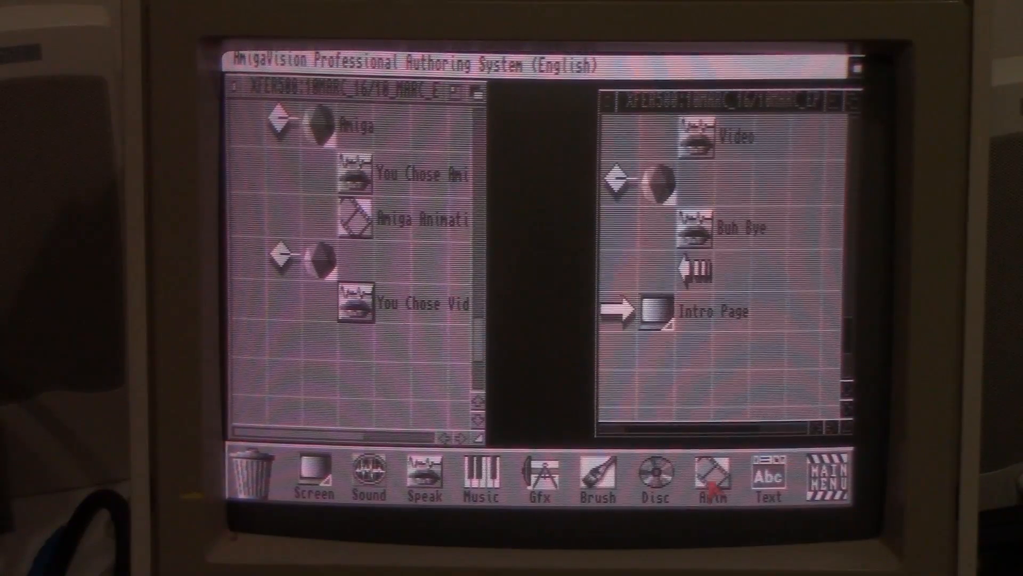
- Confirm the end module's response condition and start naming it Buh Bye
left_click(830, 473)
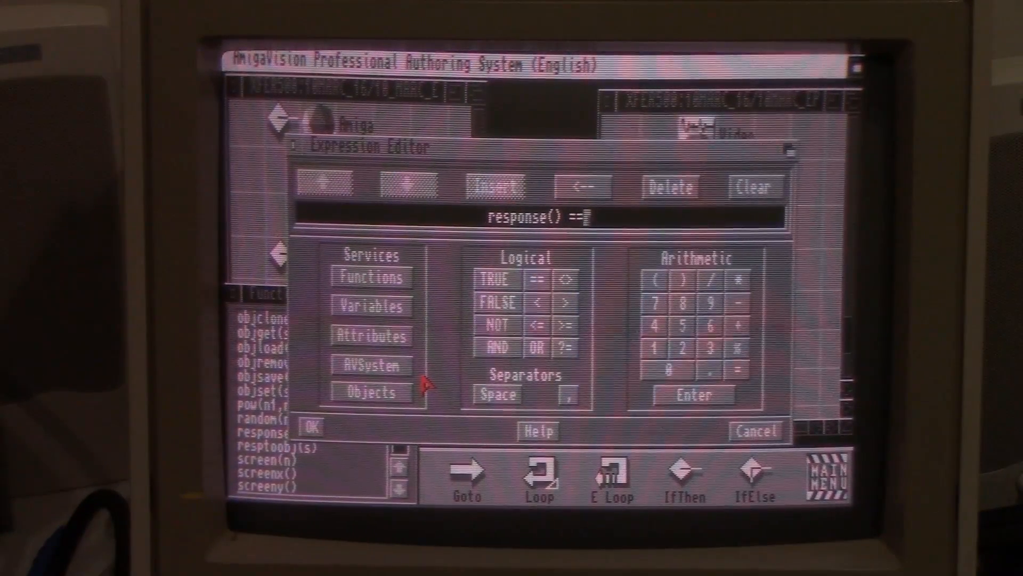
type("\"C\"")
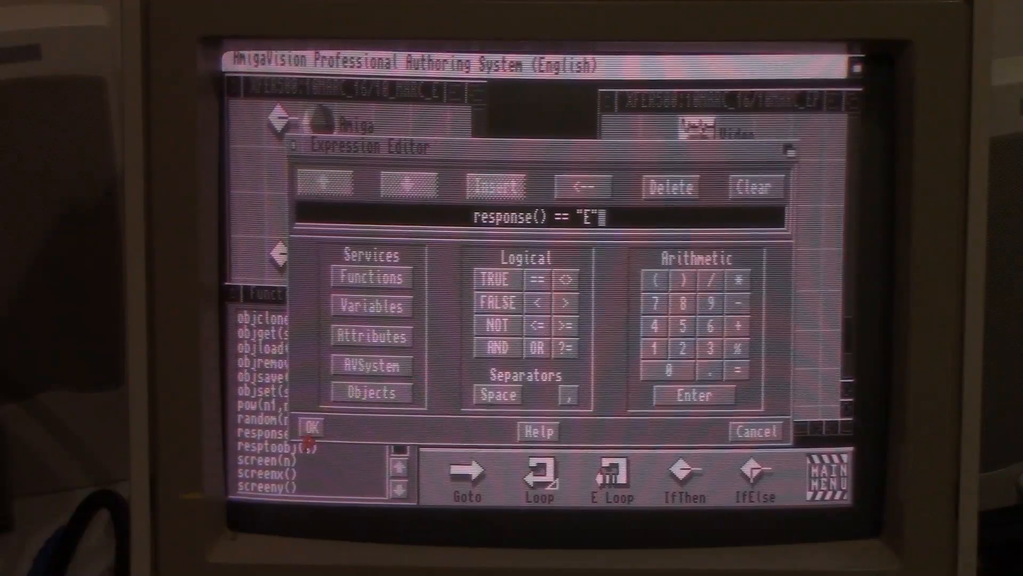
left_click(309, 426)
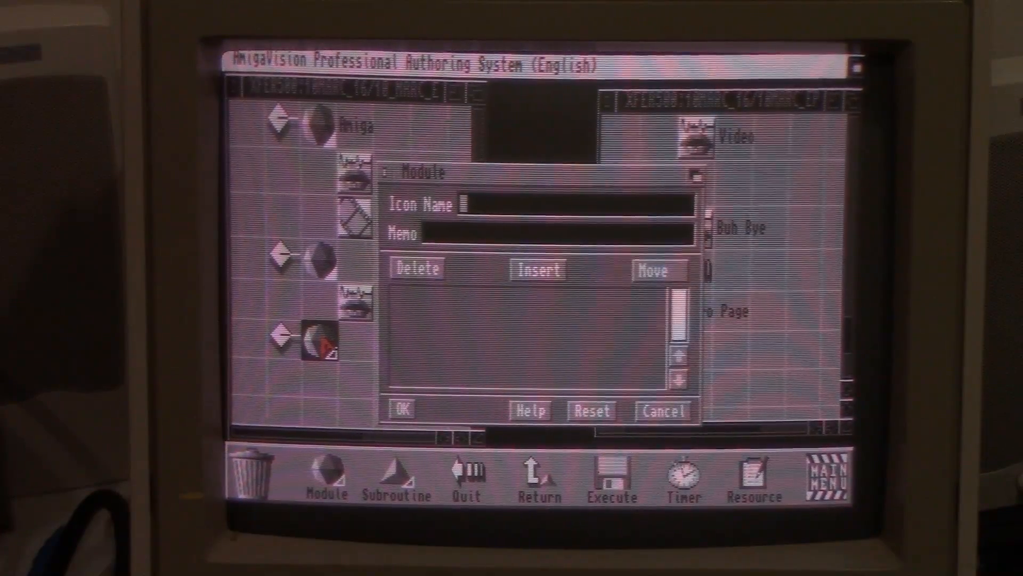
type("Buh Bye")
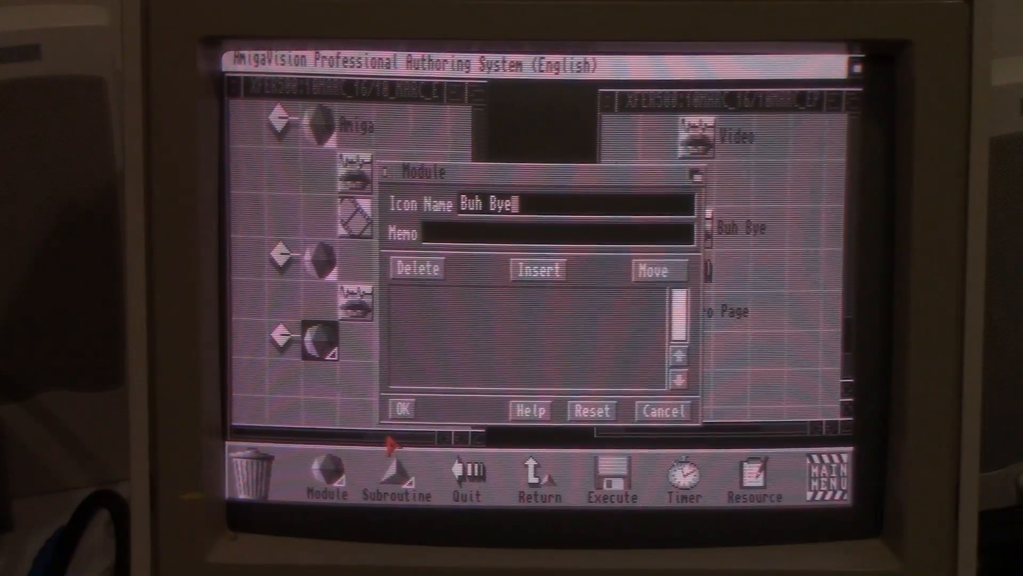
- Add a speech step under Buh Bye saying "Buh Bye." at rate 235 and confirm it
left_click(402, 411)
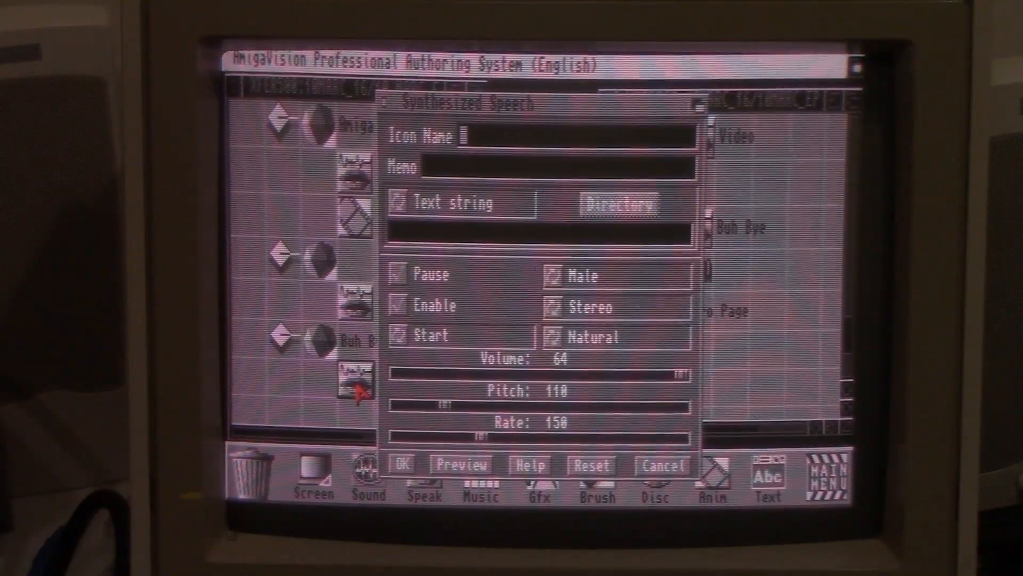
type("Buh")
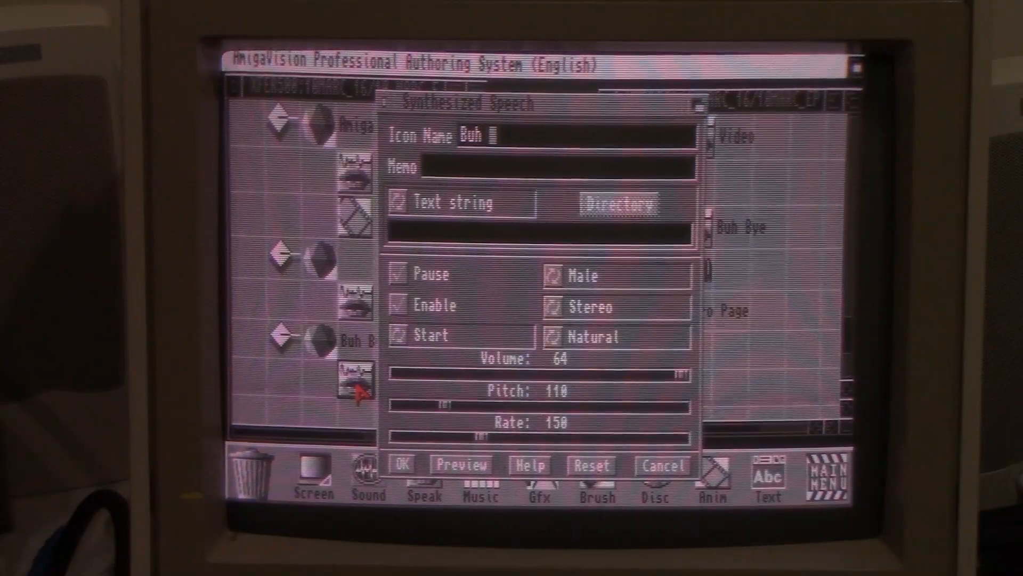
type("Bye")
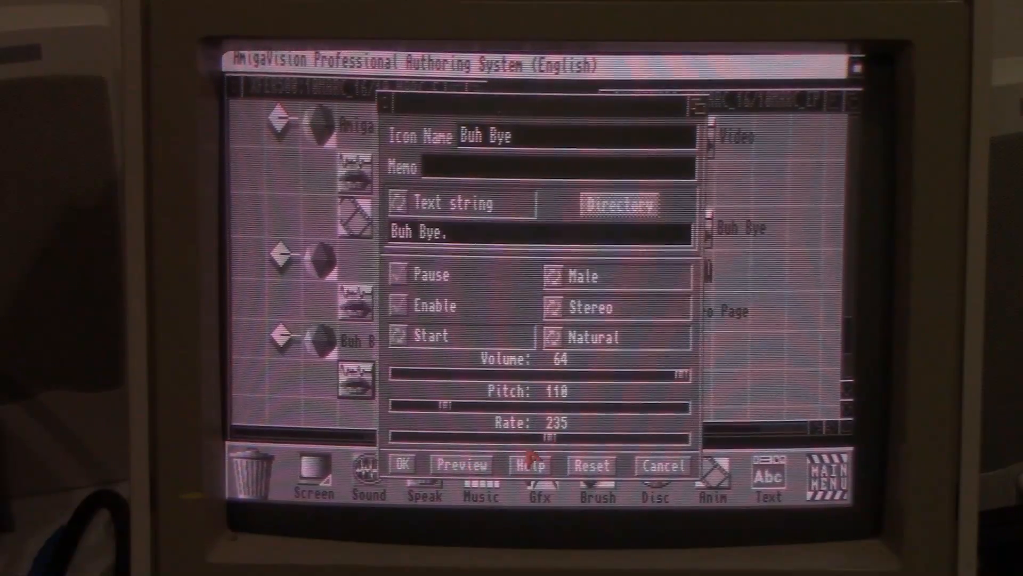
left_click(401, 464)
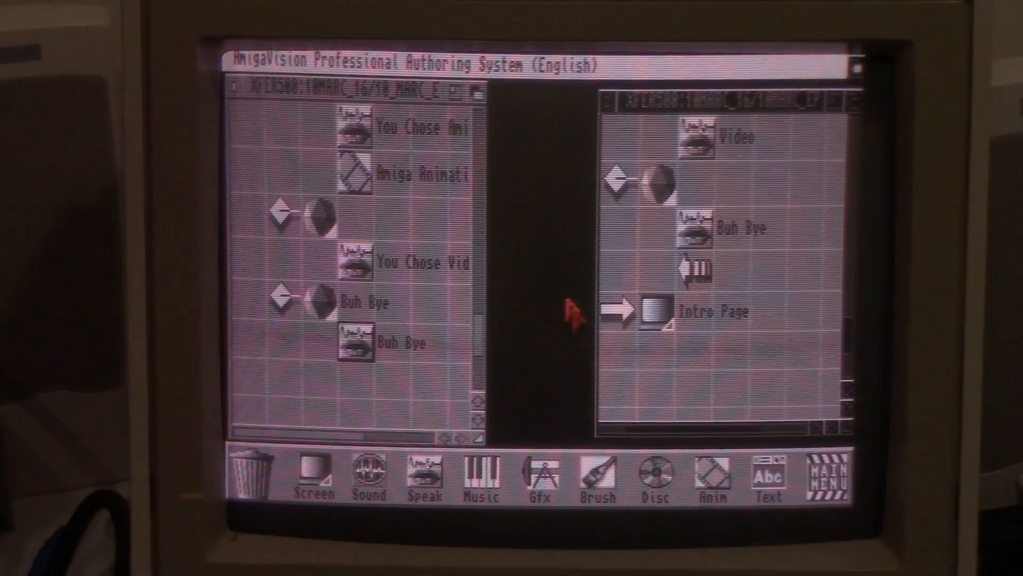
mouse_move(365, 138)
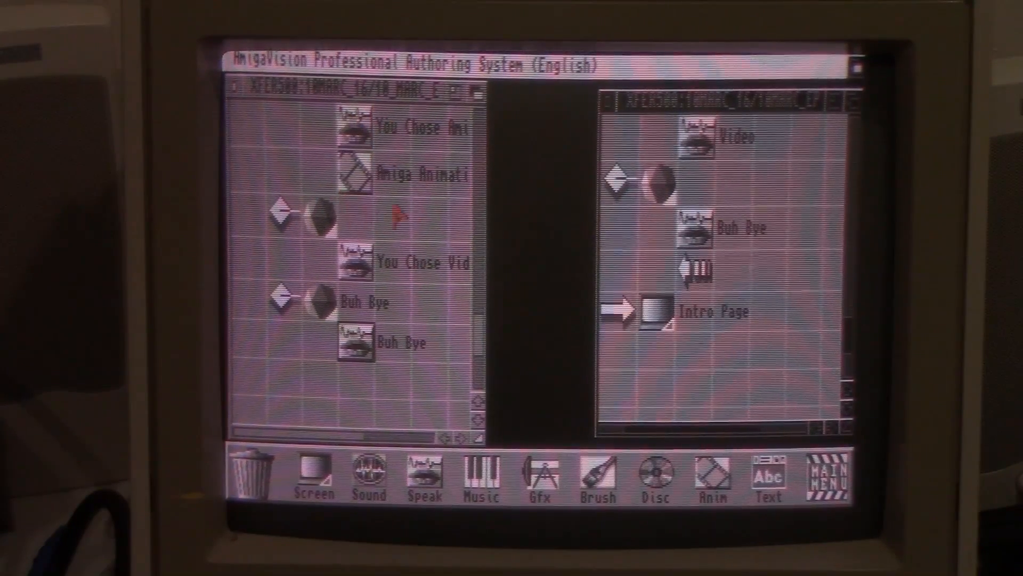
- Return to the main icon categories to reach the Control icons for a Quit step
scroll("up", 3)
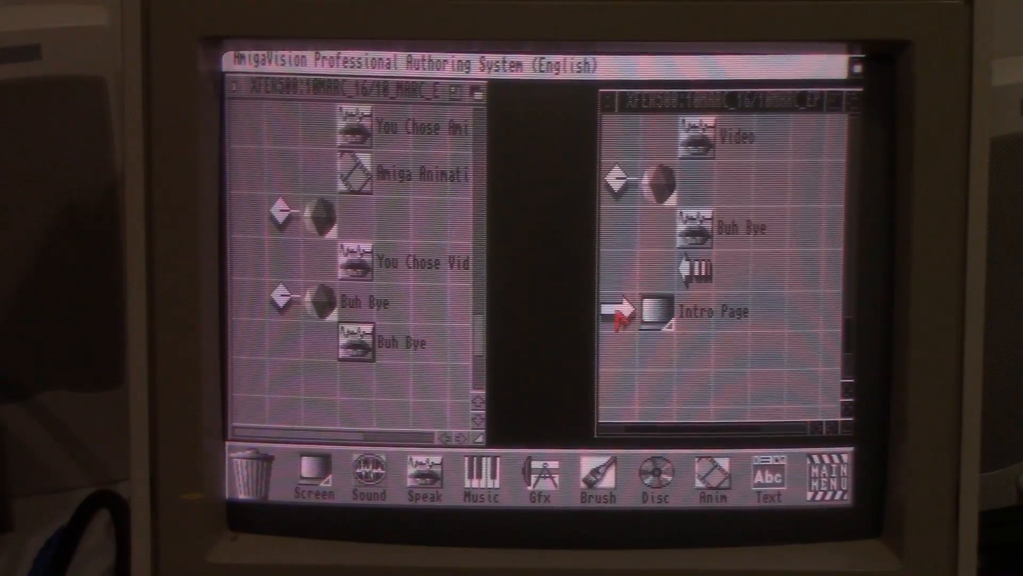
mouse_move(557, 388)
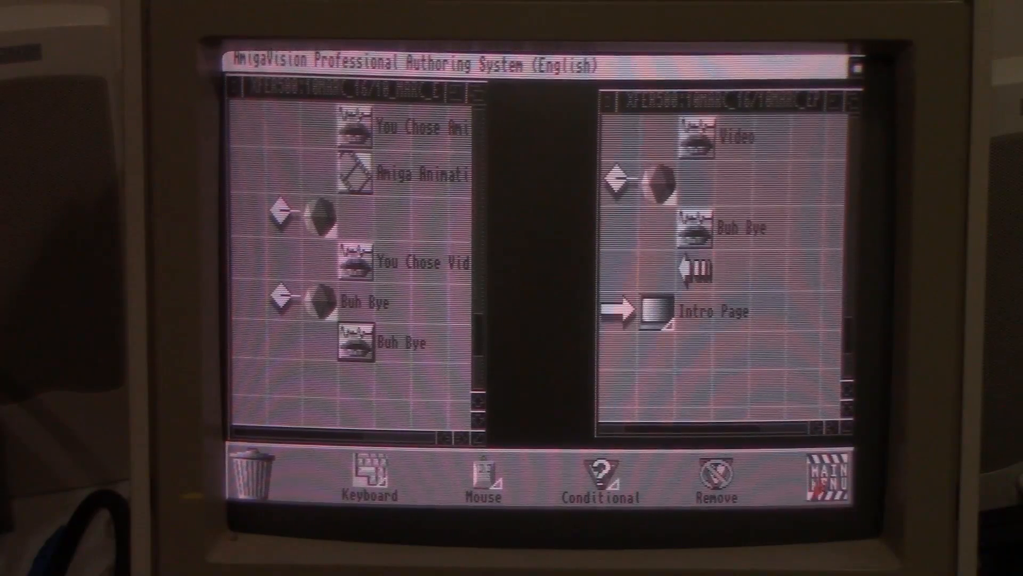
left_click(831, 476)
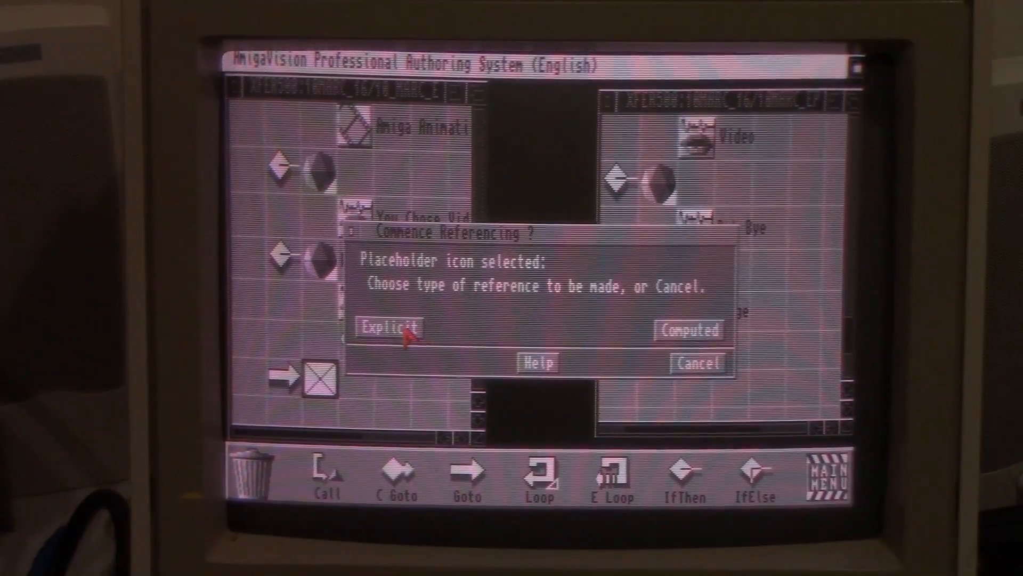
- Make the final Goto an Explicit jump targeting the Intro Page icon
left_click(388, 328)
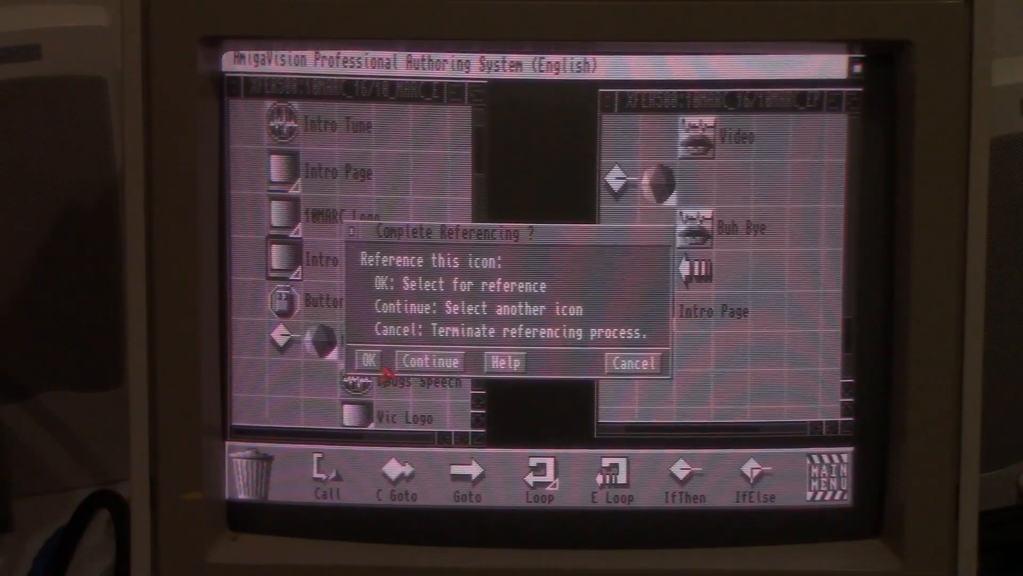
left_click(367, 362)
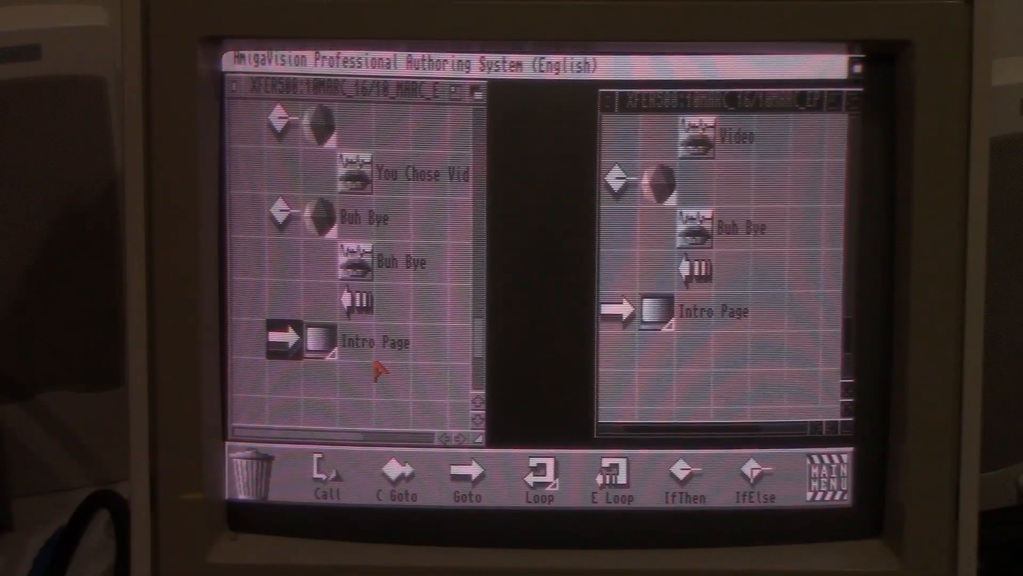